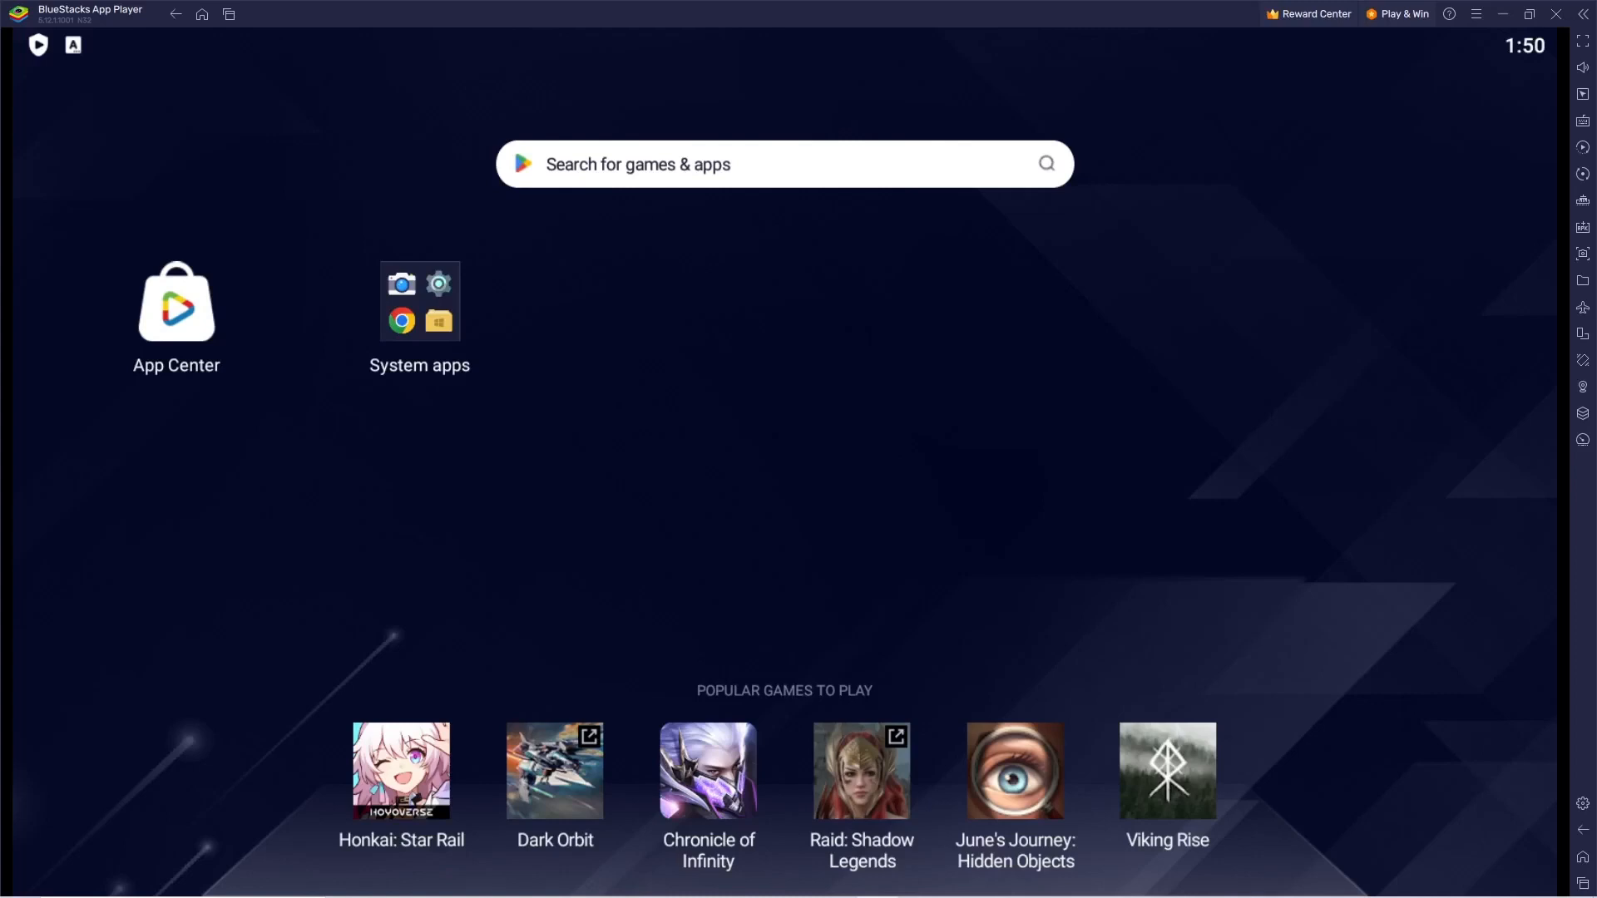
mouse_move(1566, 599)
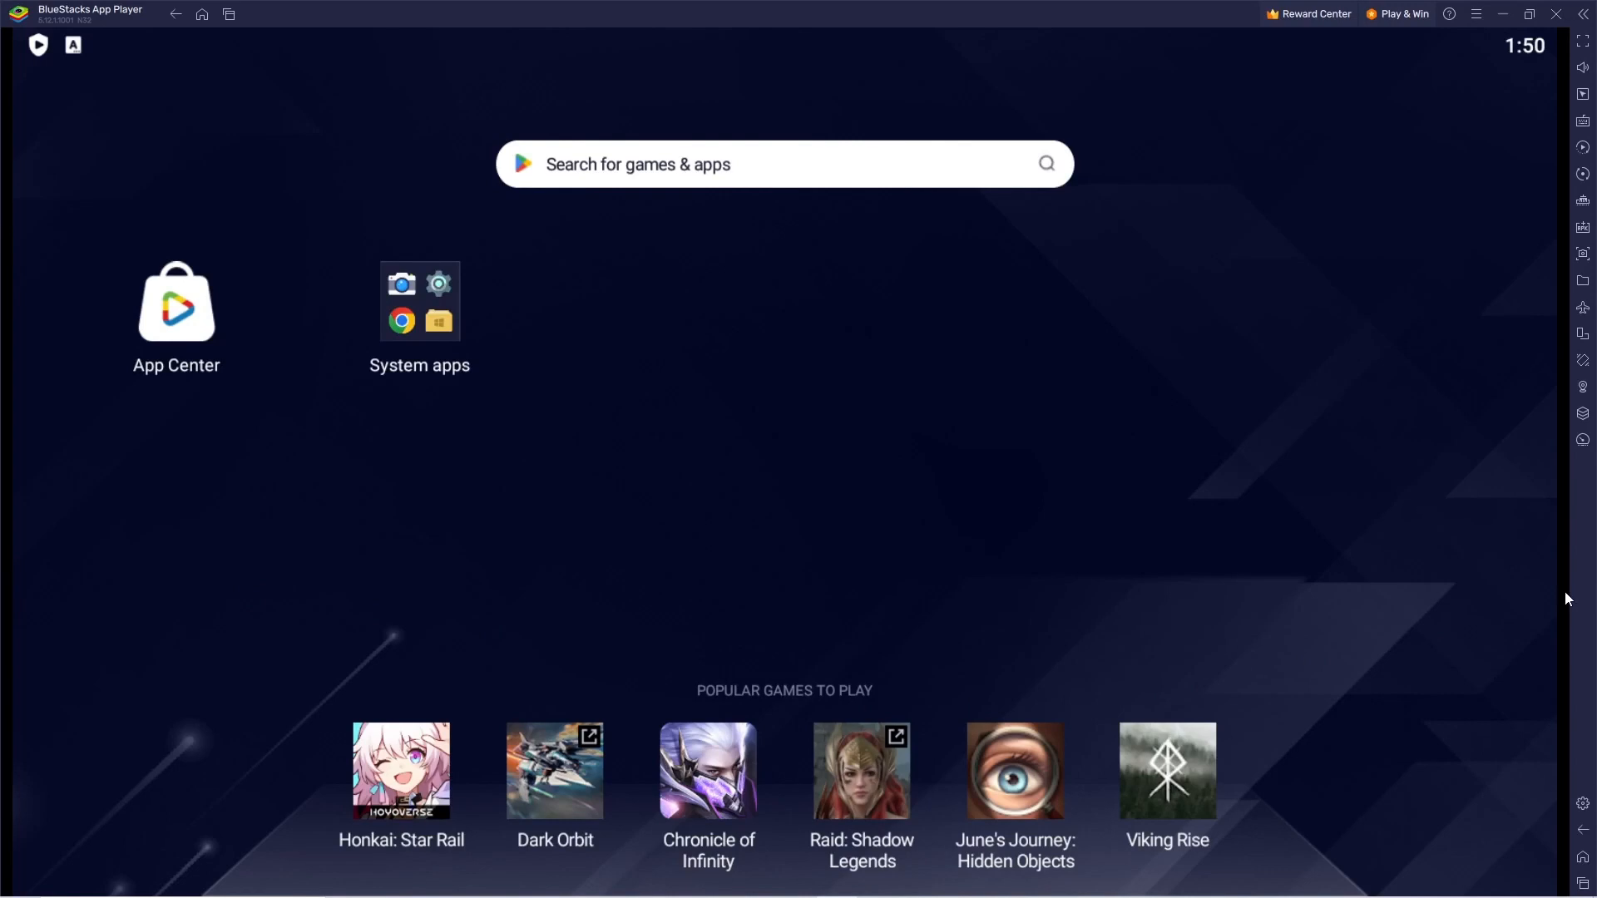
mouse_move(777, 320)
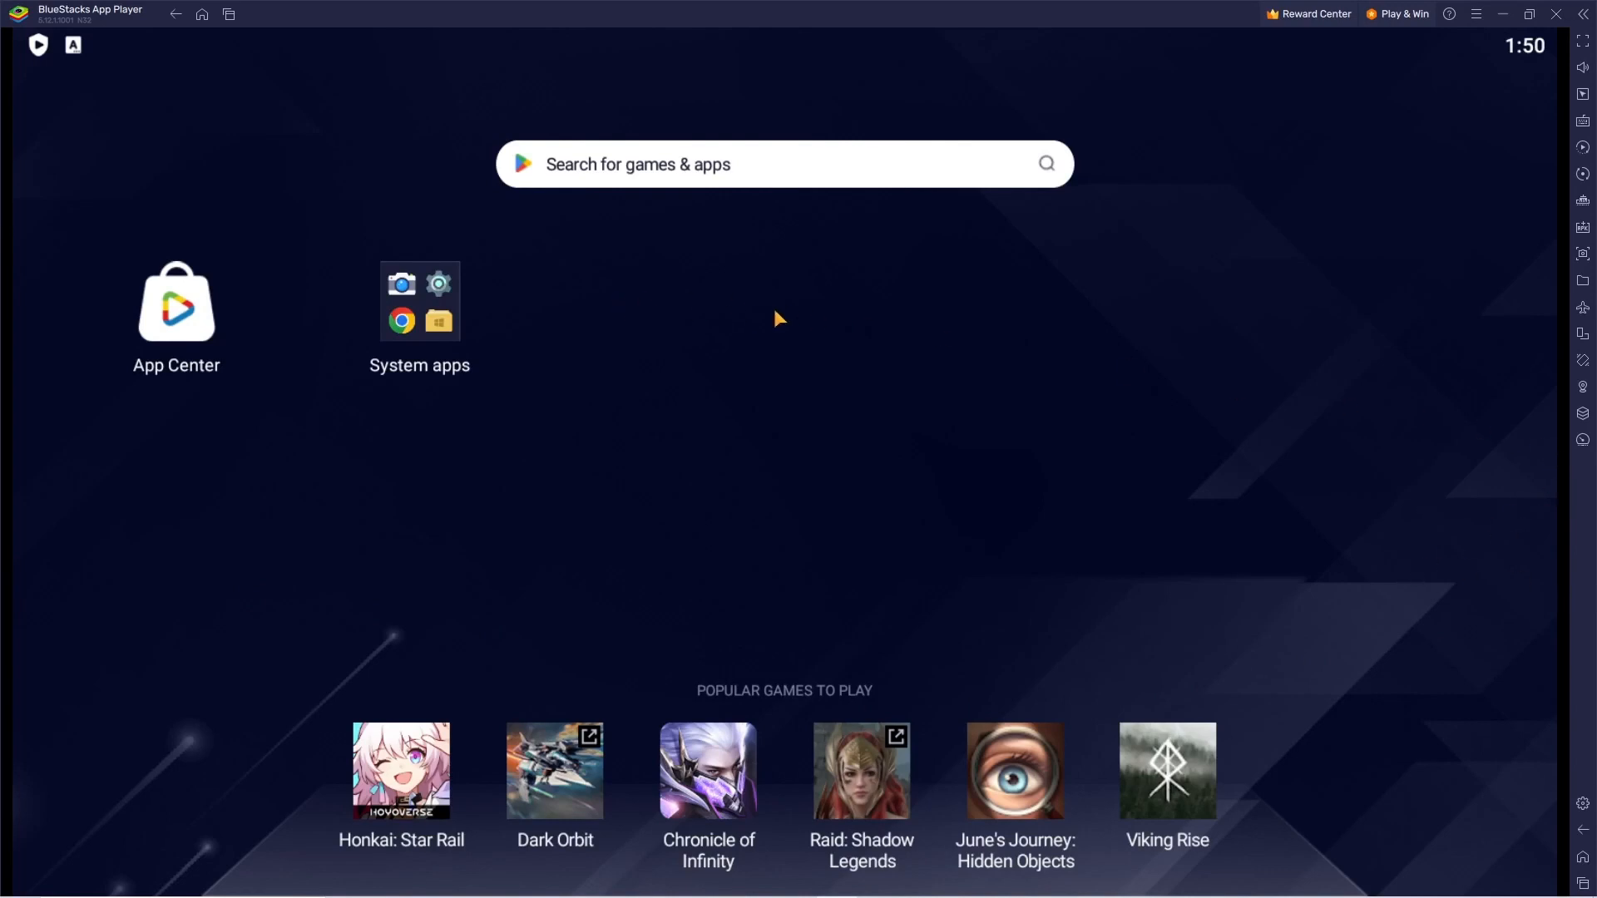
mouse_move(1580, 826)
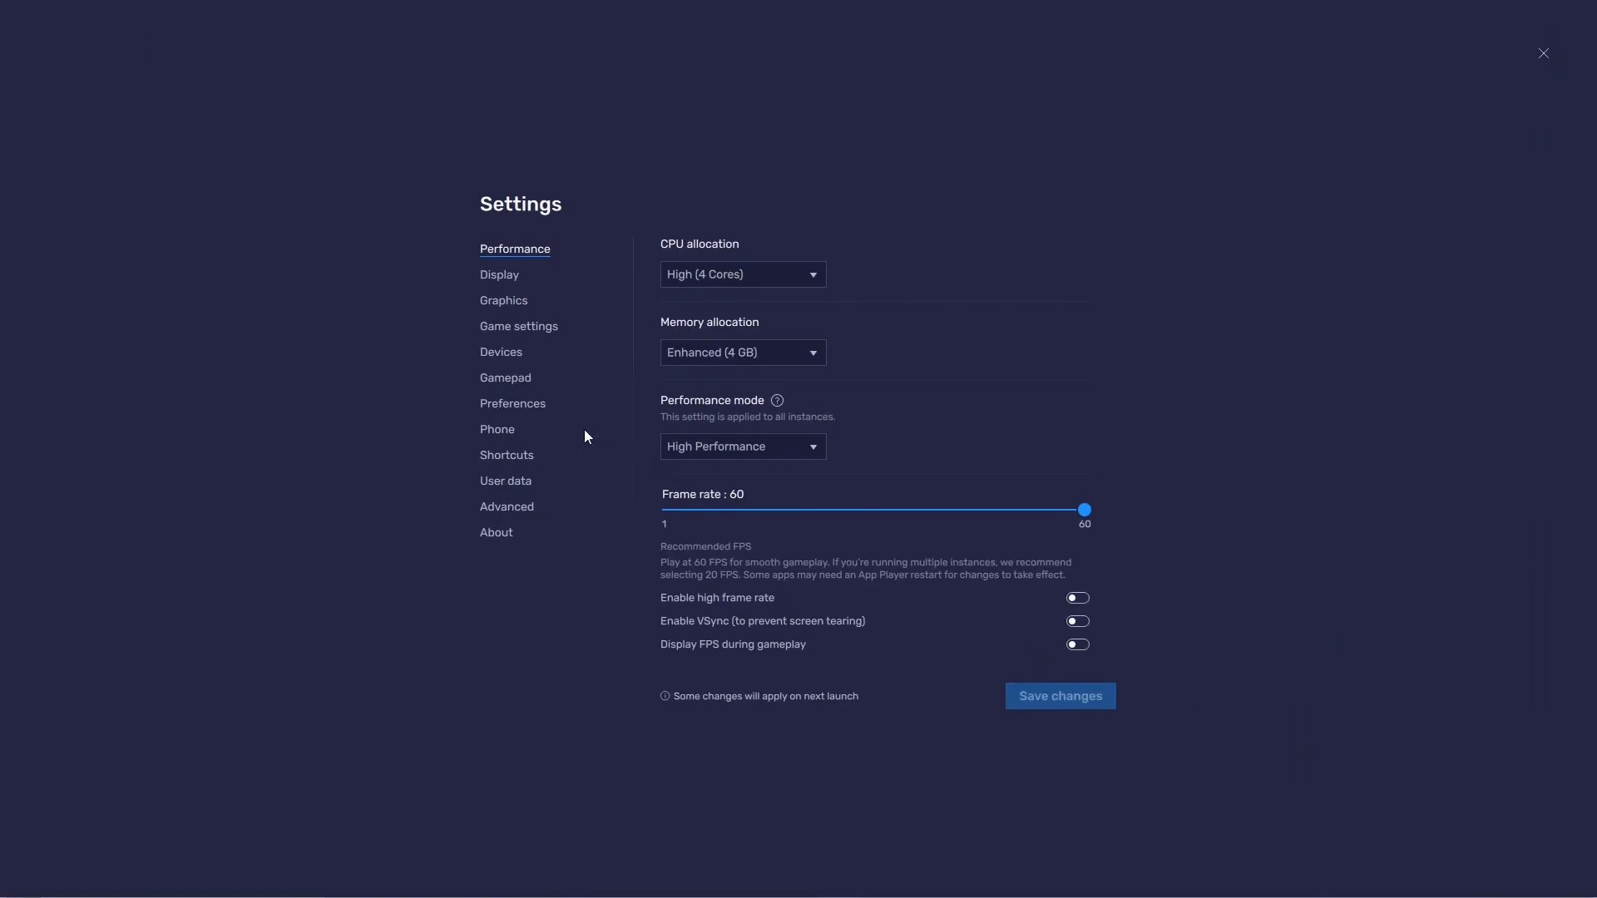
mouse_move(499, 495)
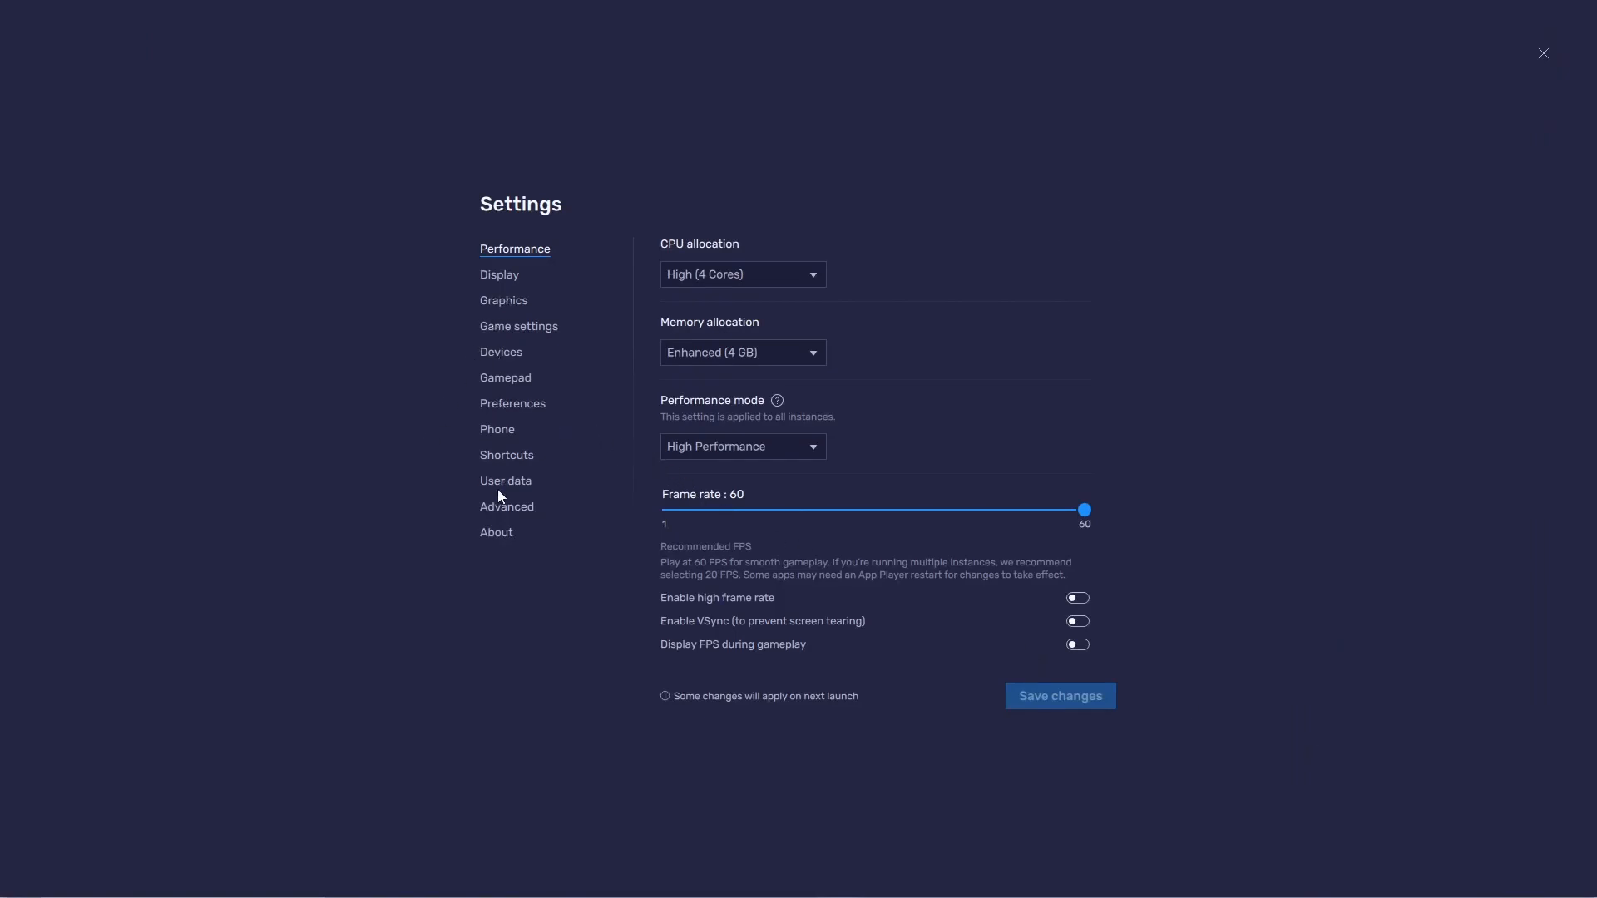
Step: Set the camera under Devices to DroidCam Source 3, save, and close Settings
click(500, 352)
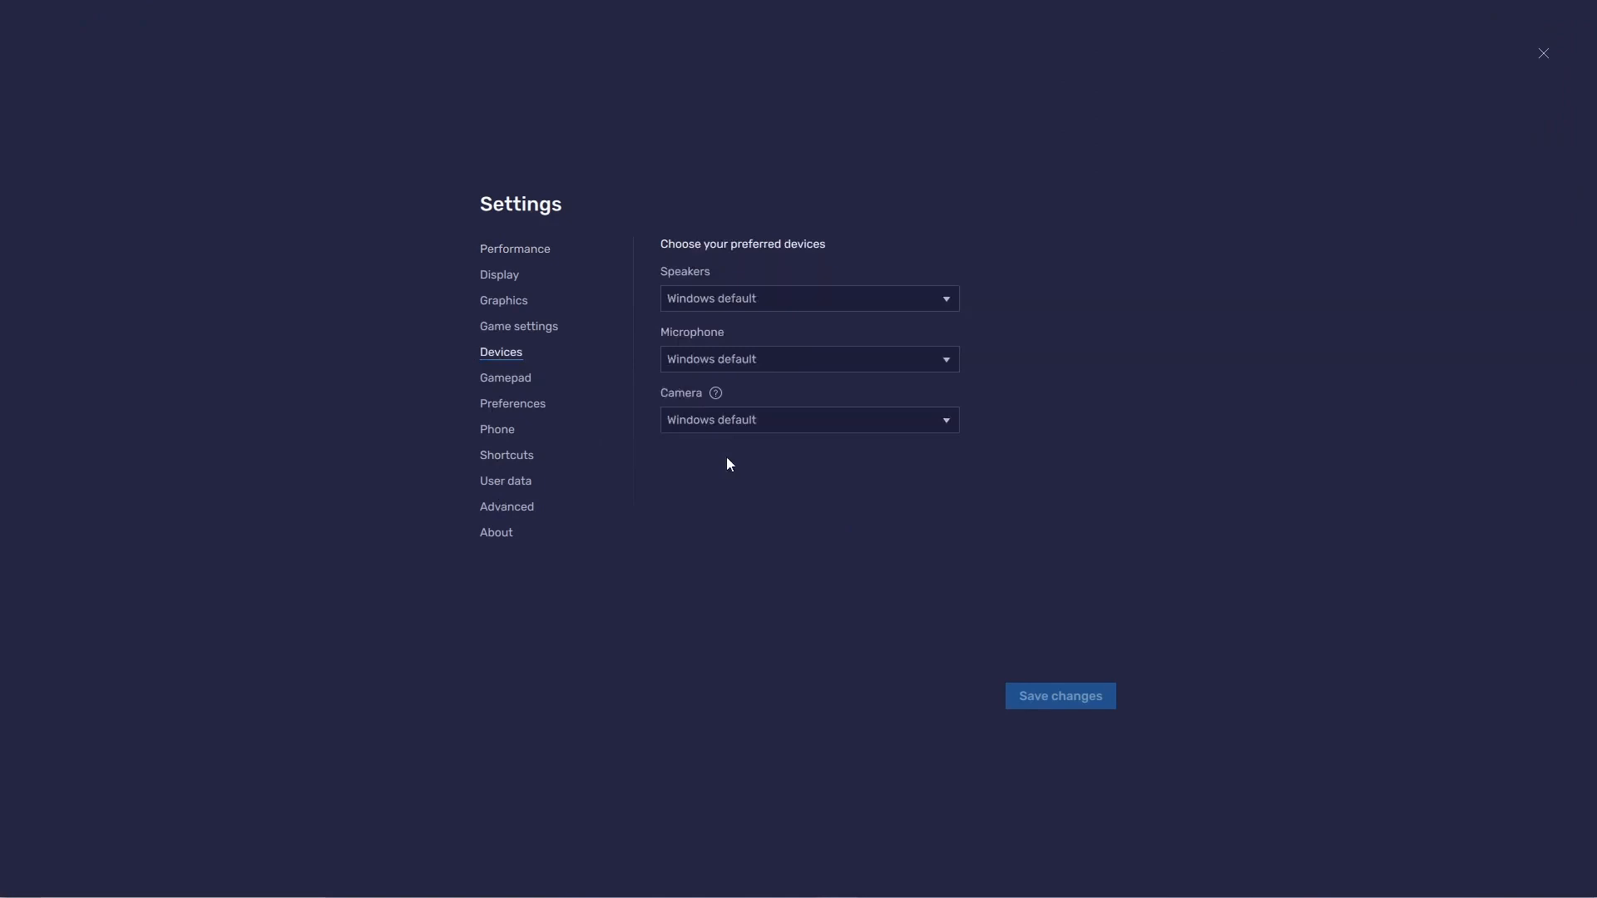
click(808, 420)
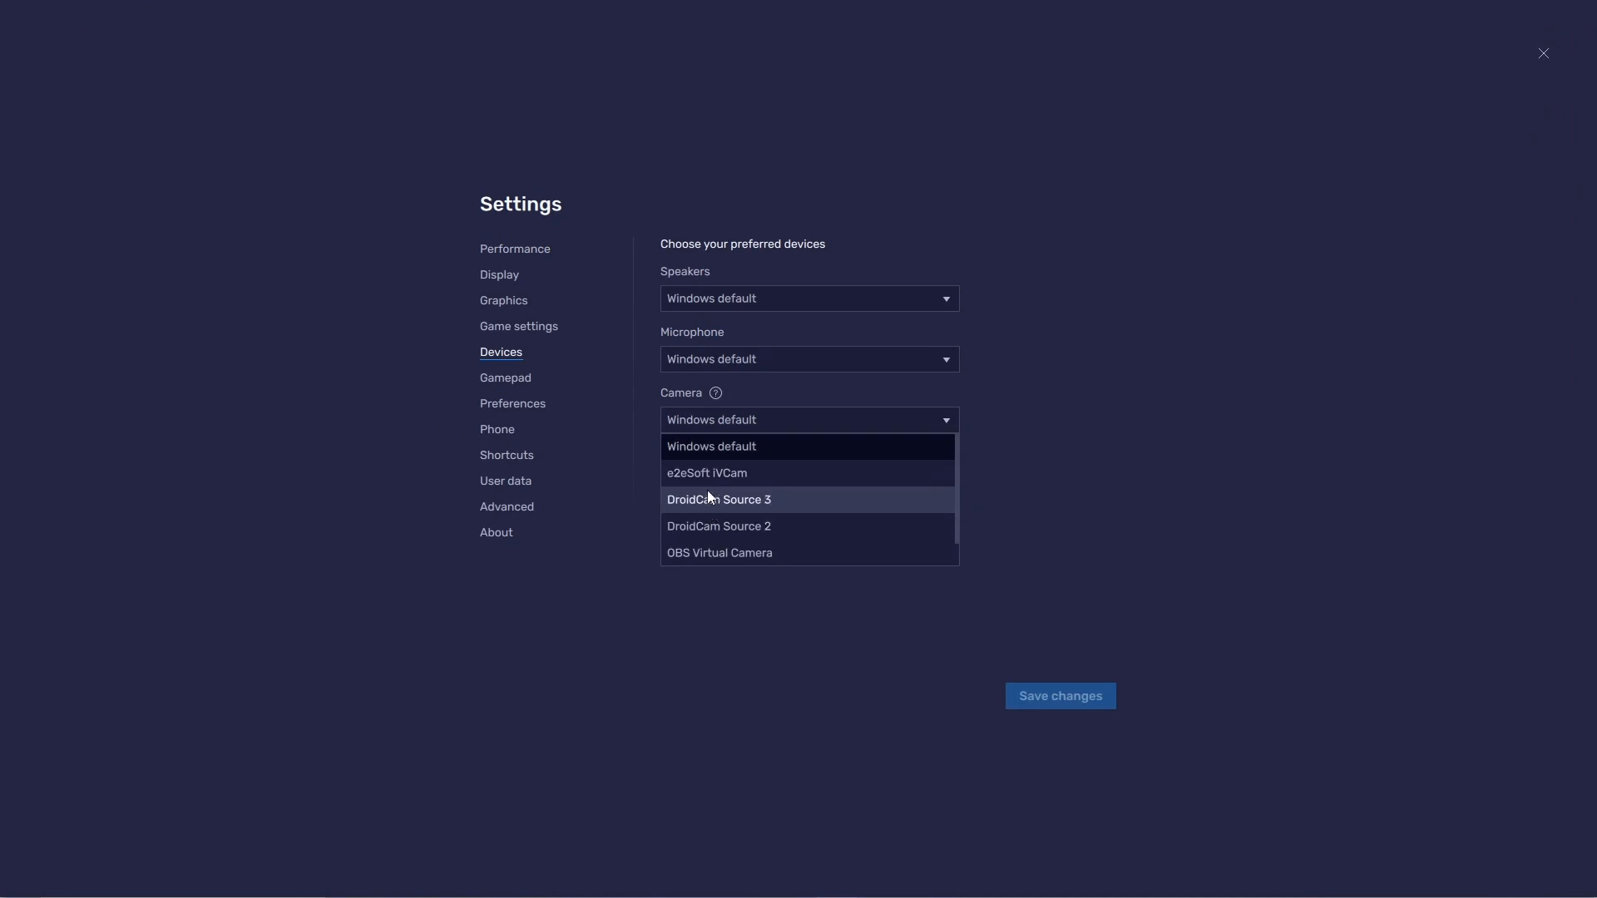
mouse_move(722, 492)
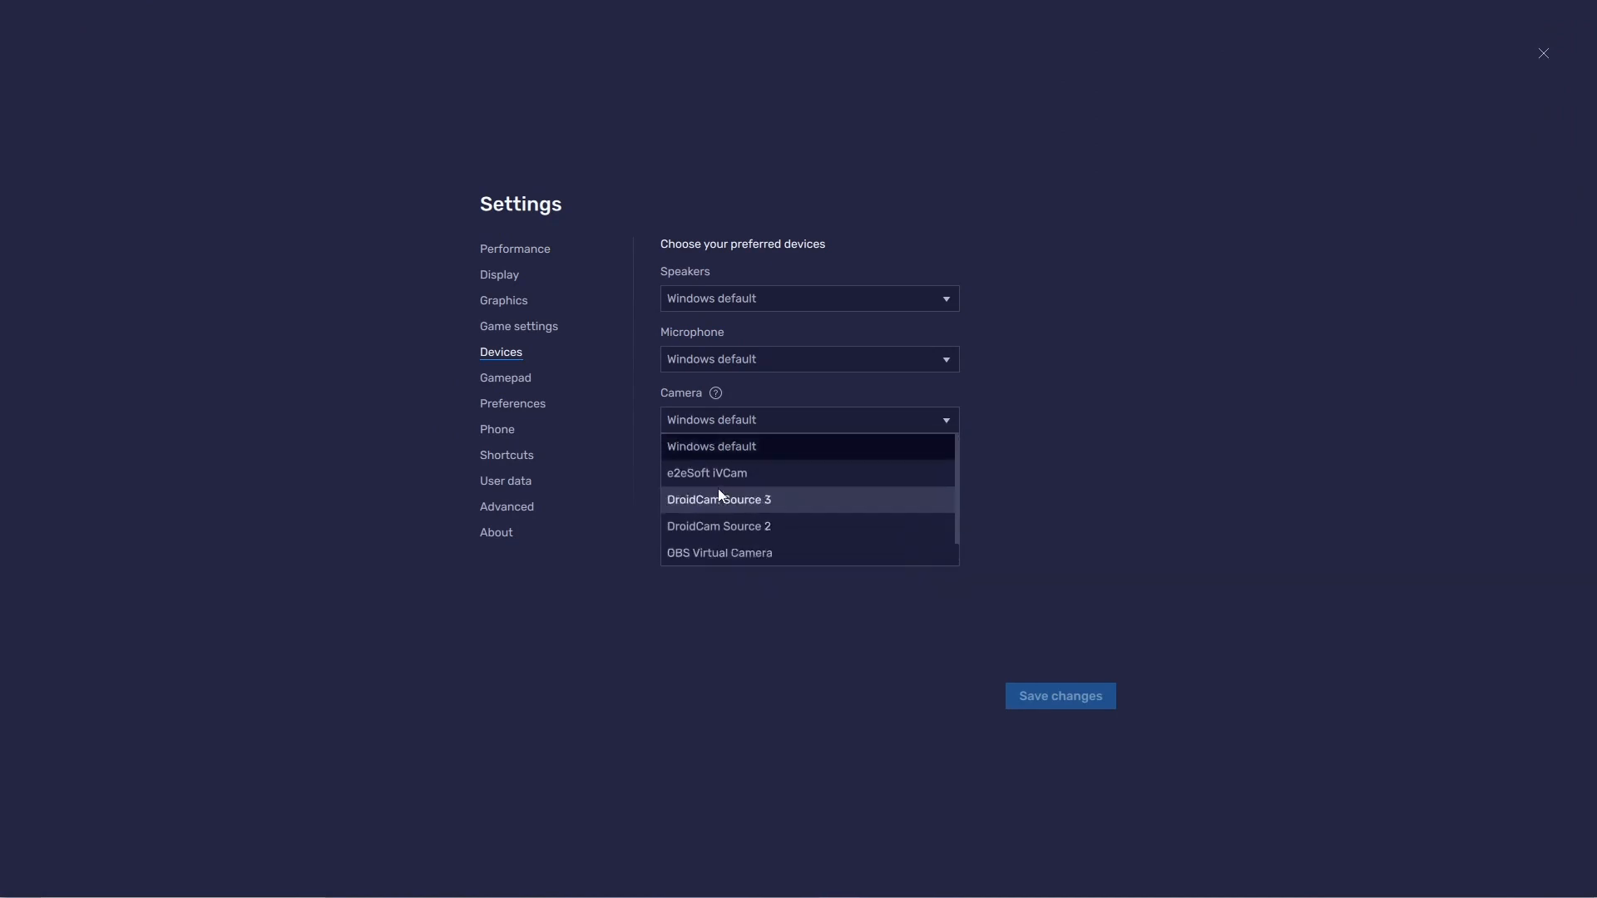
scroll(down, 3)
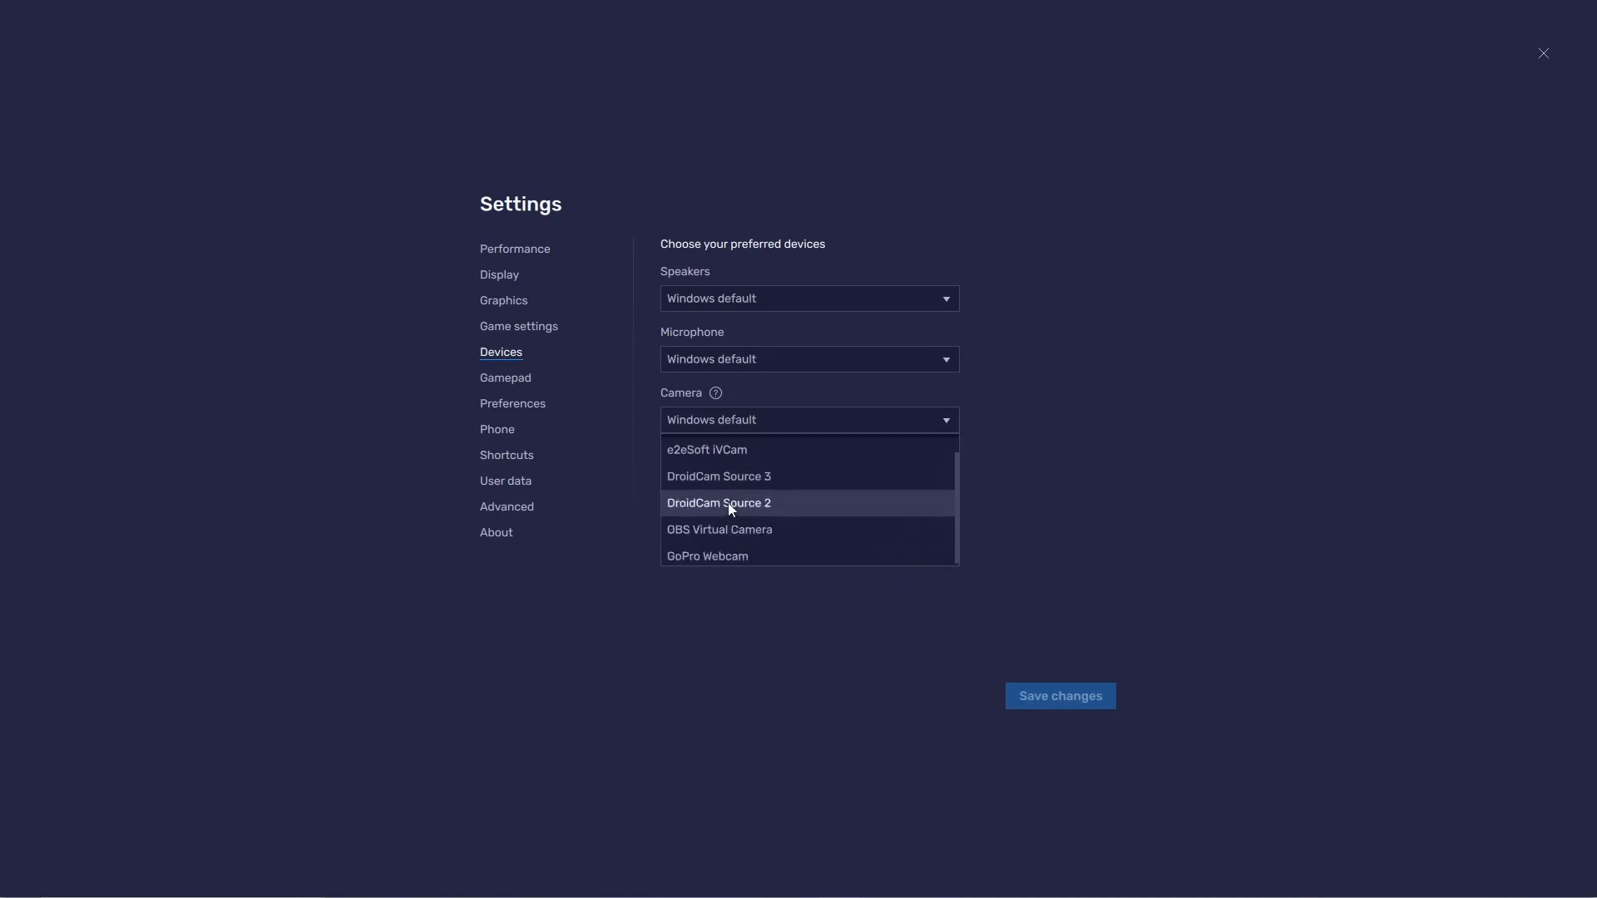
click(718, 476)
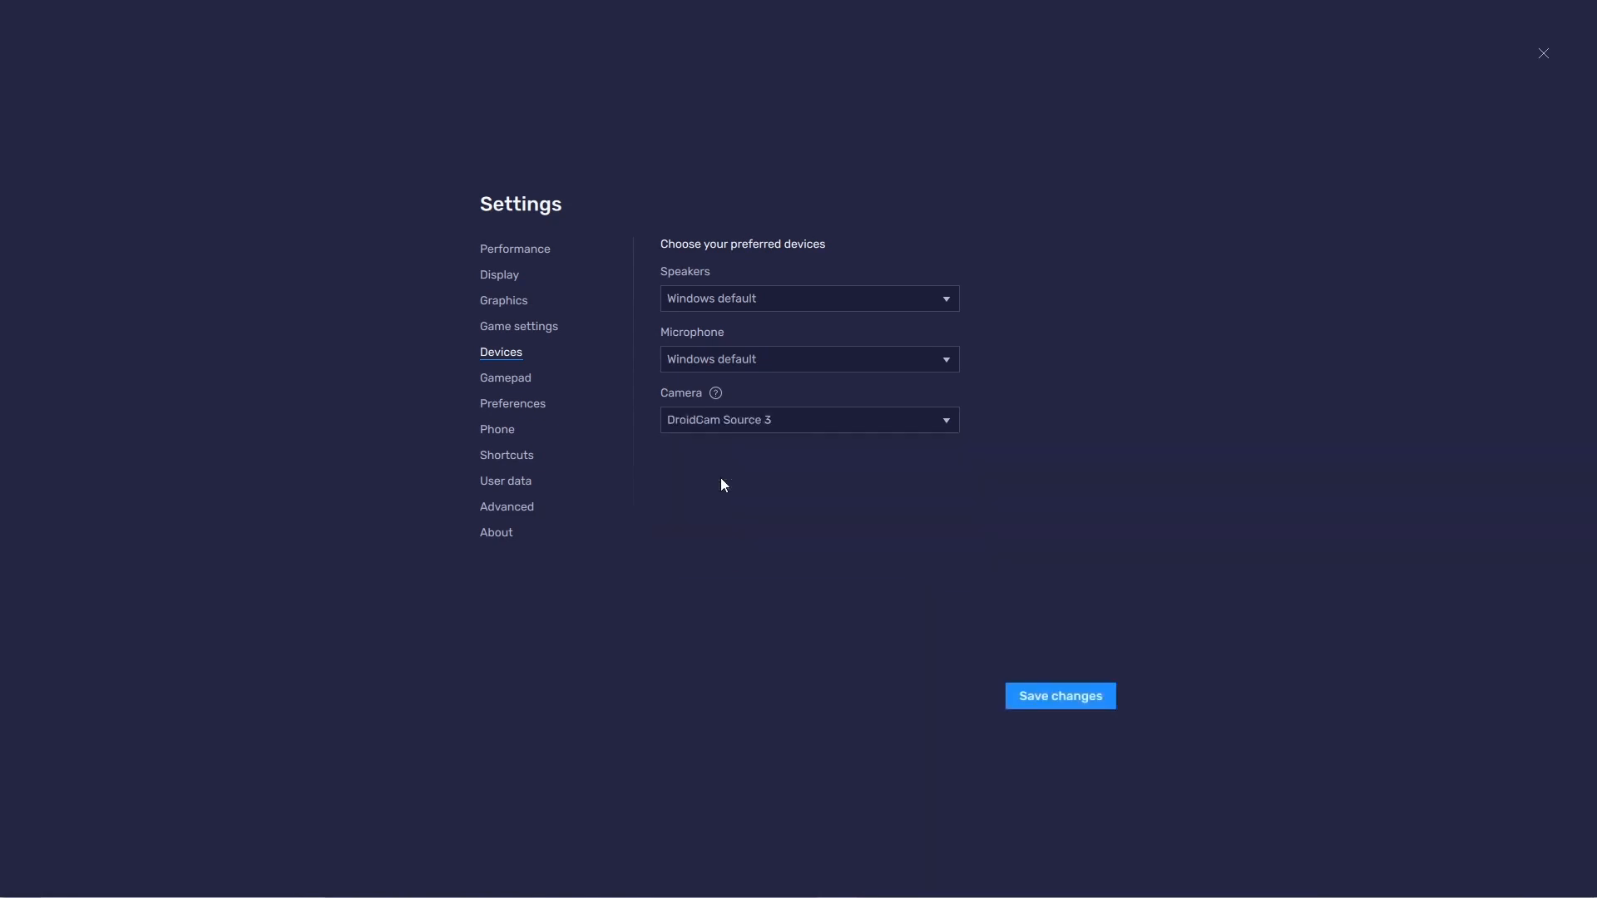
mouse_move(870, 525)
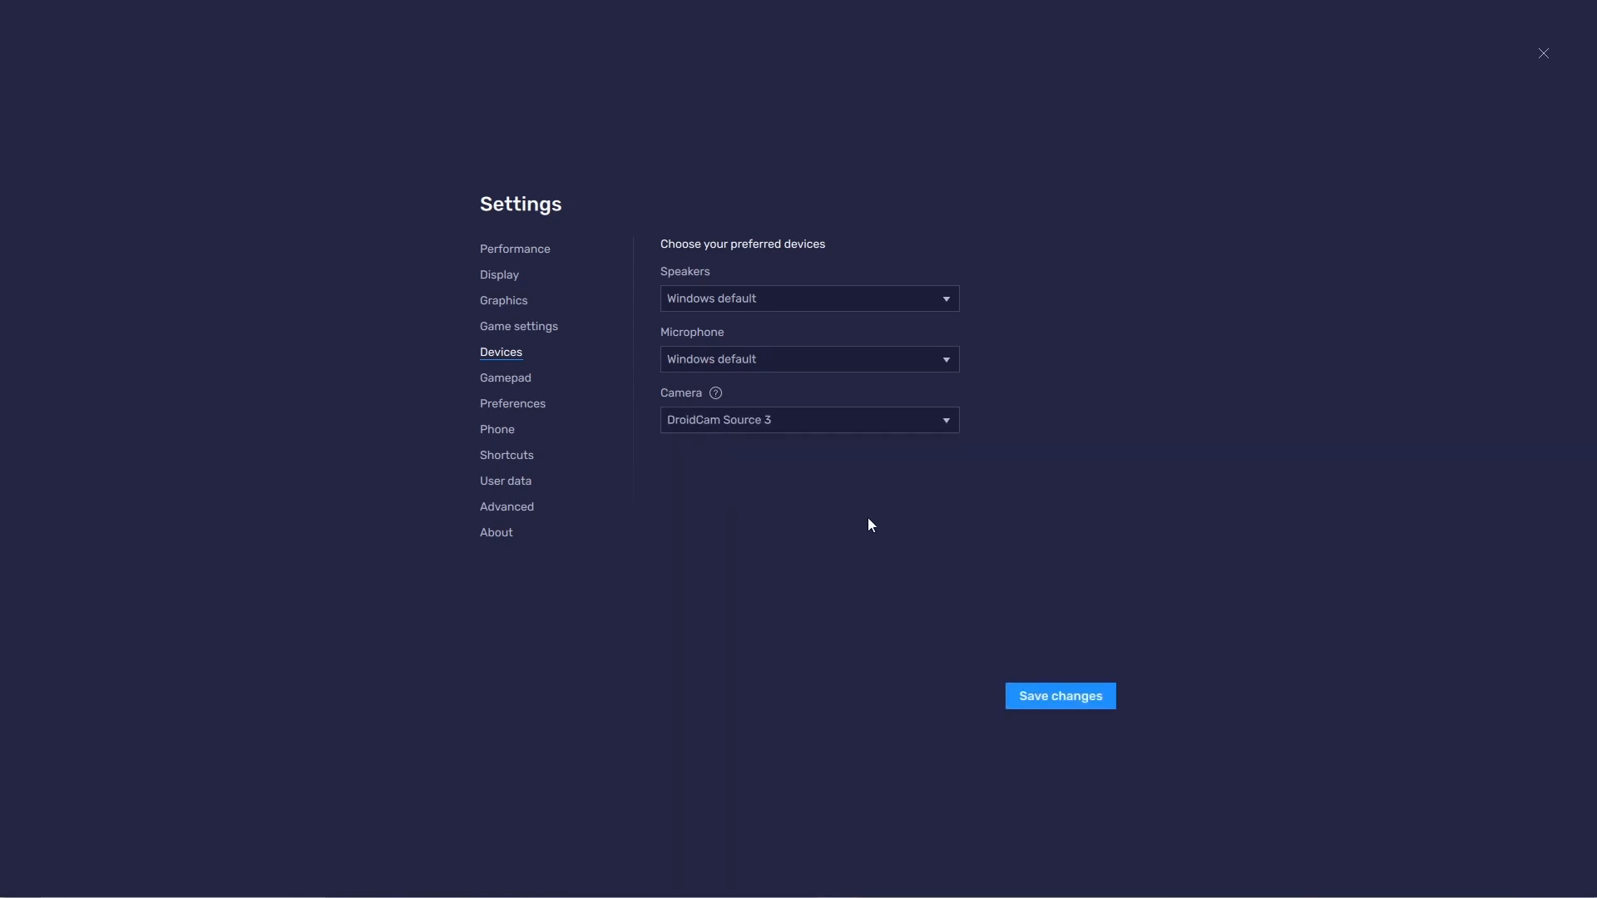
mouse_move(1041, 691)
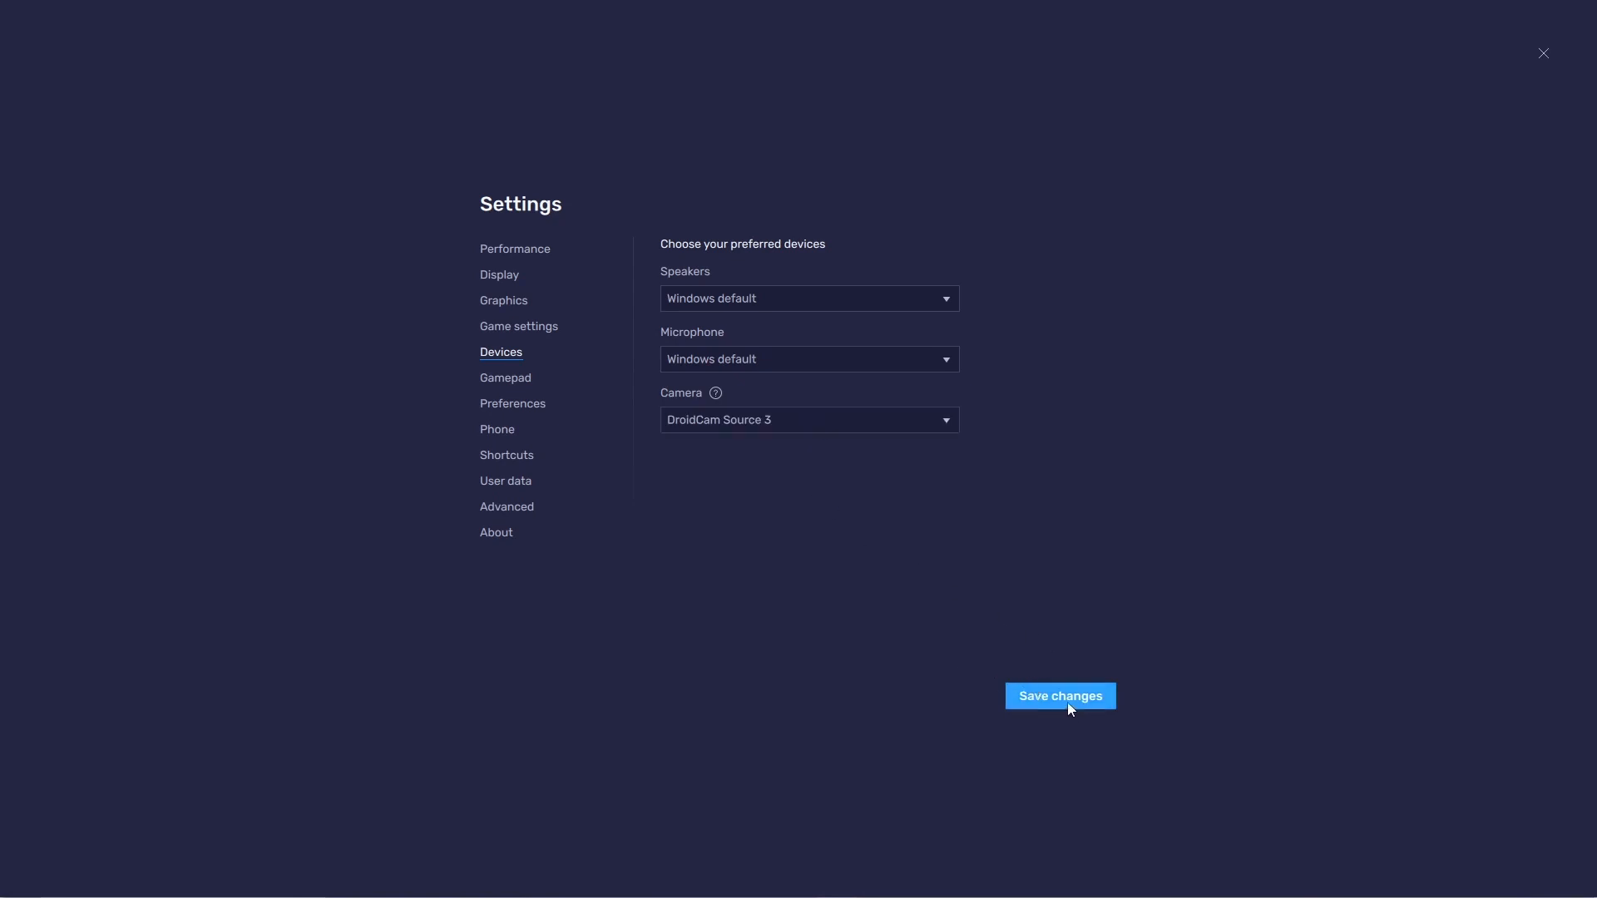
click(1061, 697)
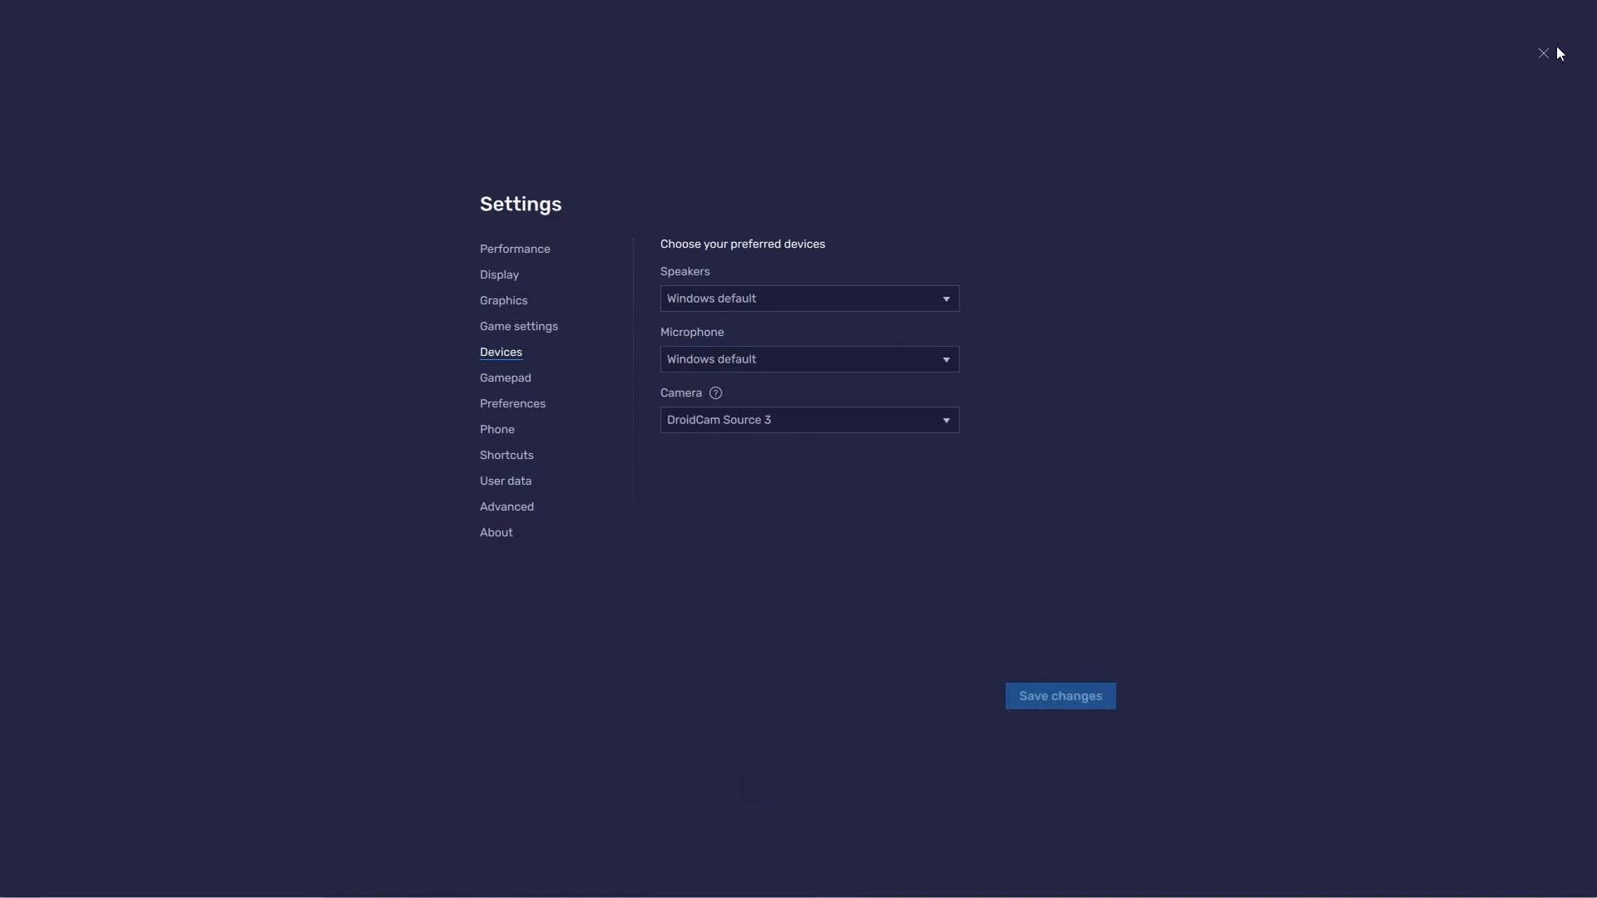
click(1543, 53)
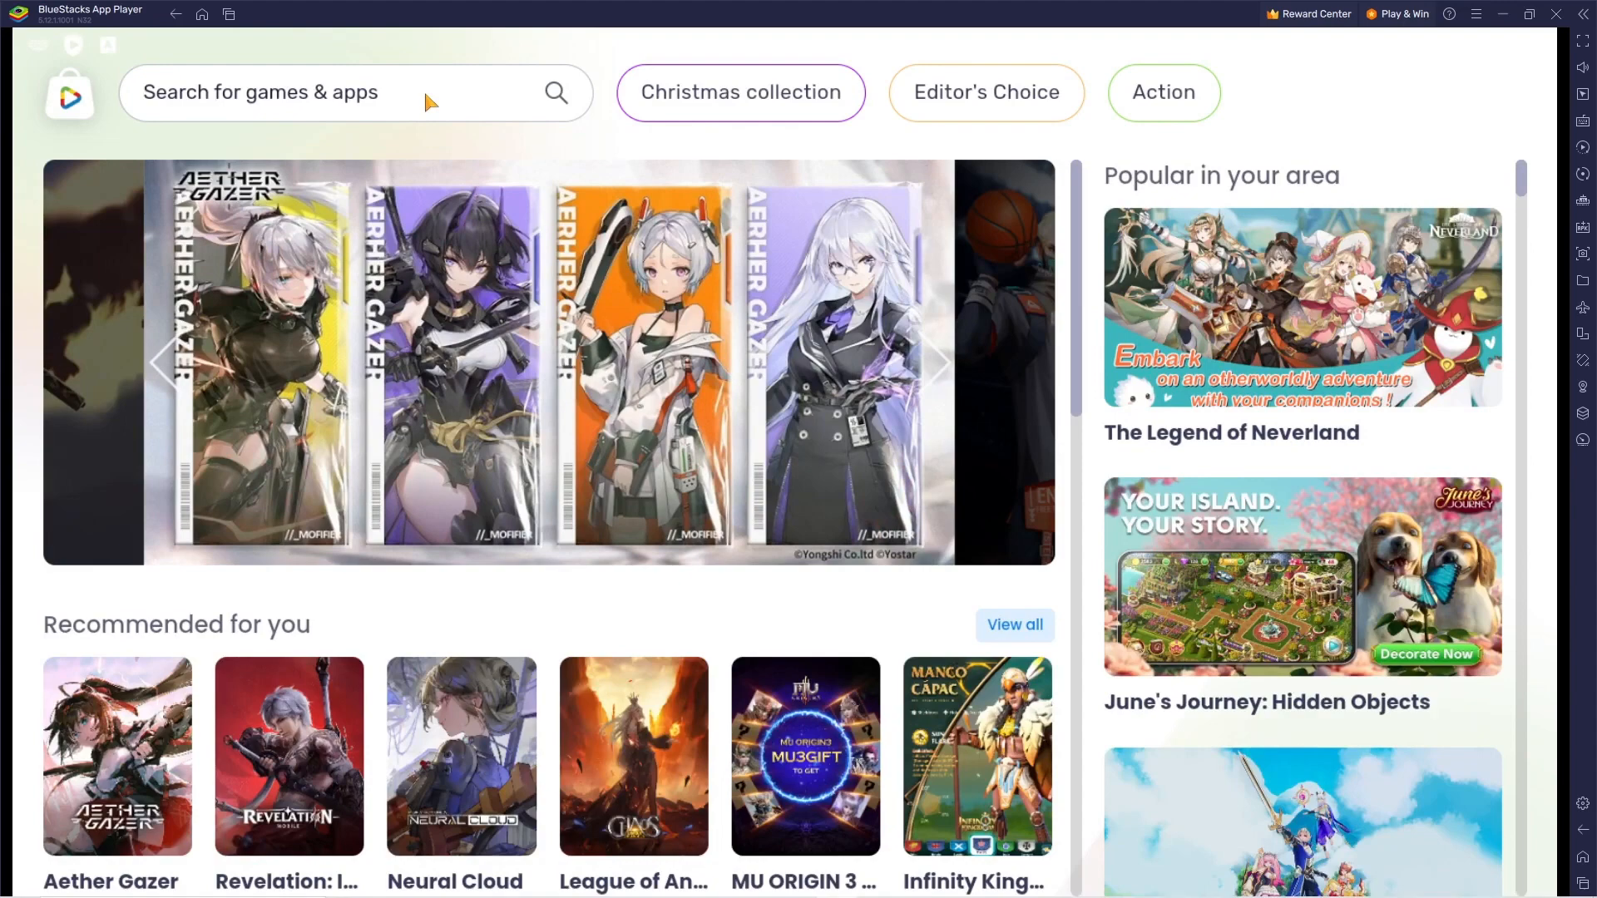
Step: Search 'qr code', sign in to Google Play, and install QR Code Scanner & Scanner App
text(qr code)
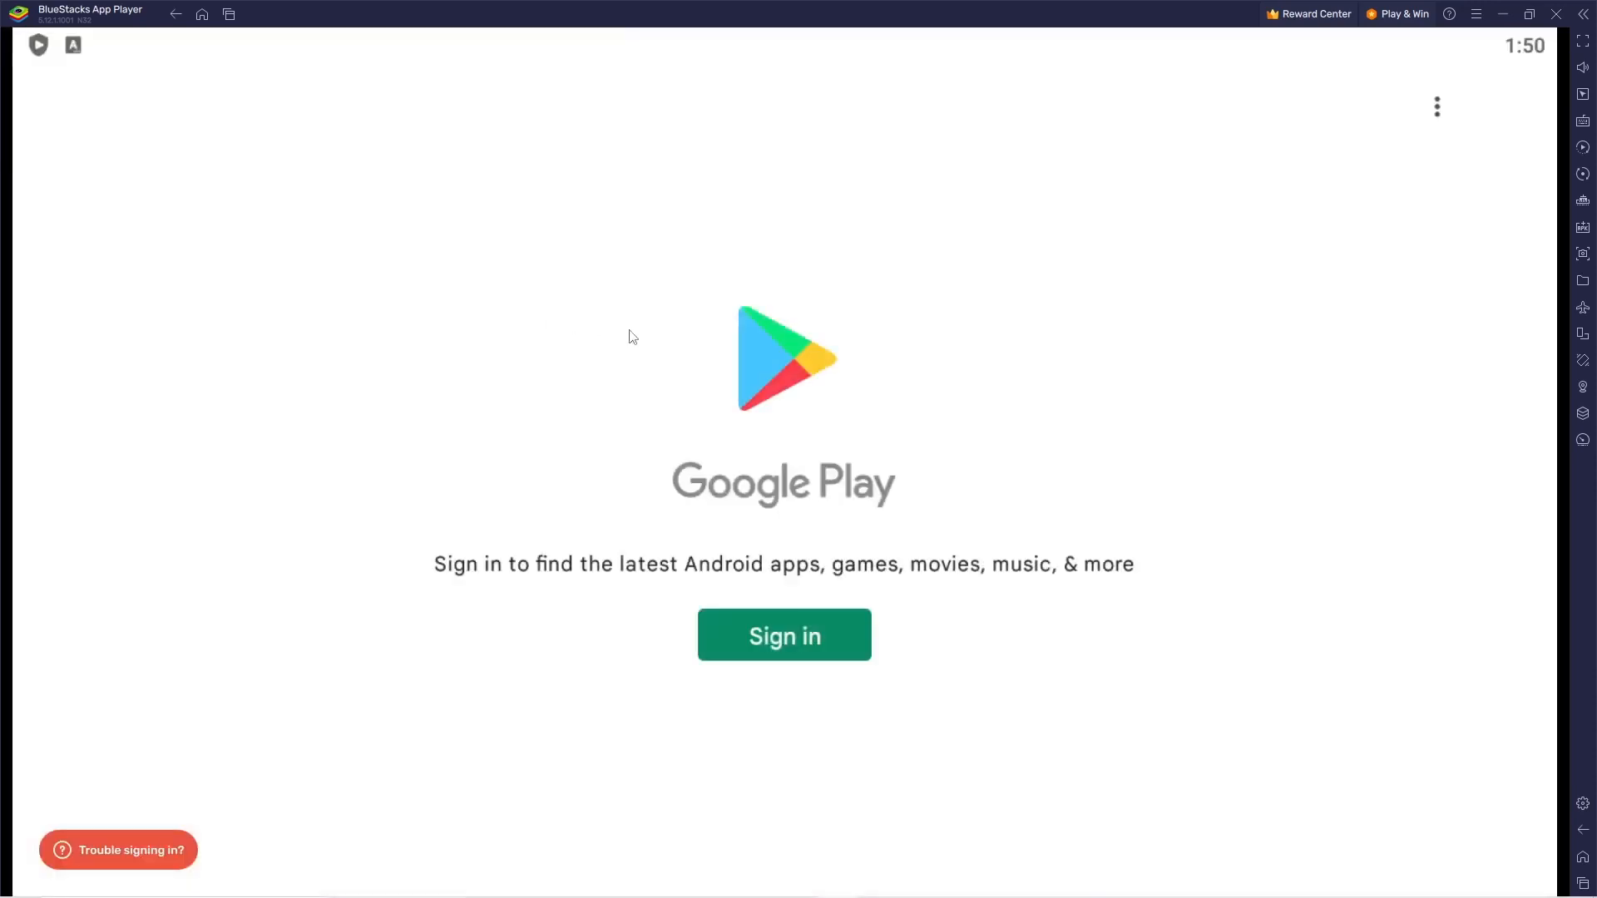
click(784, 634)
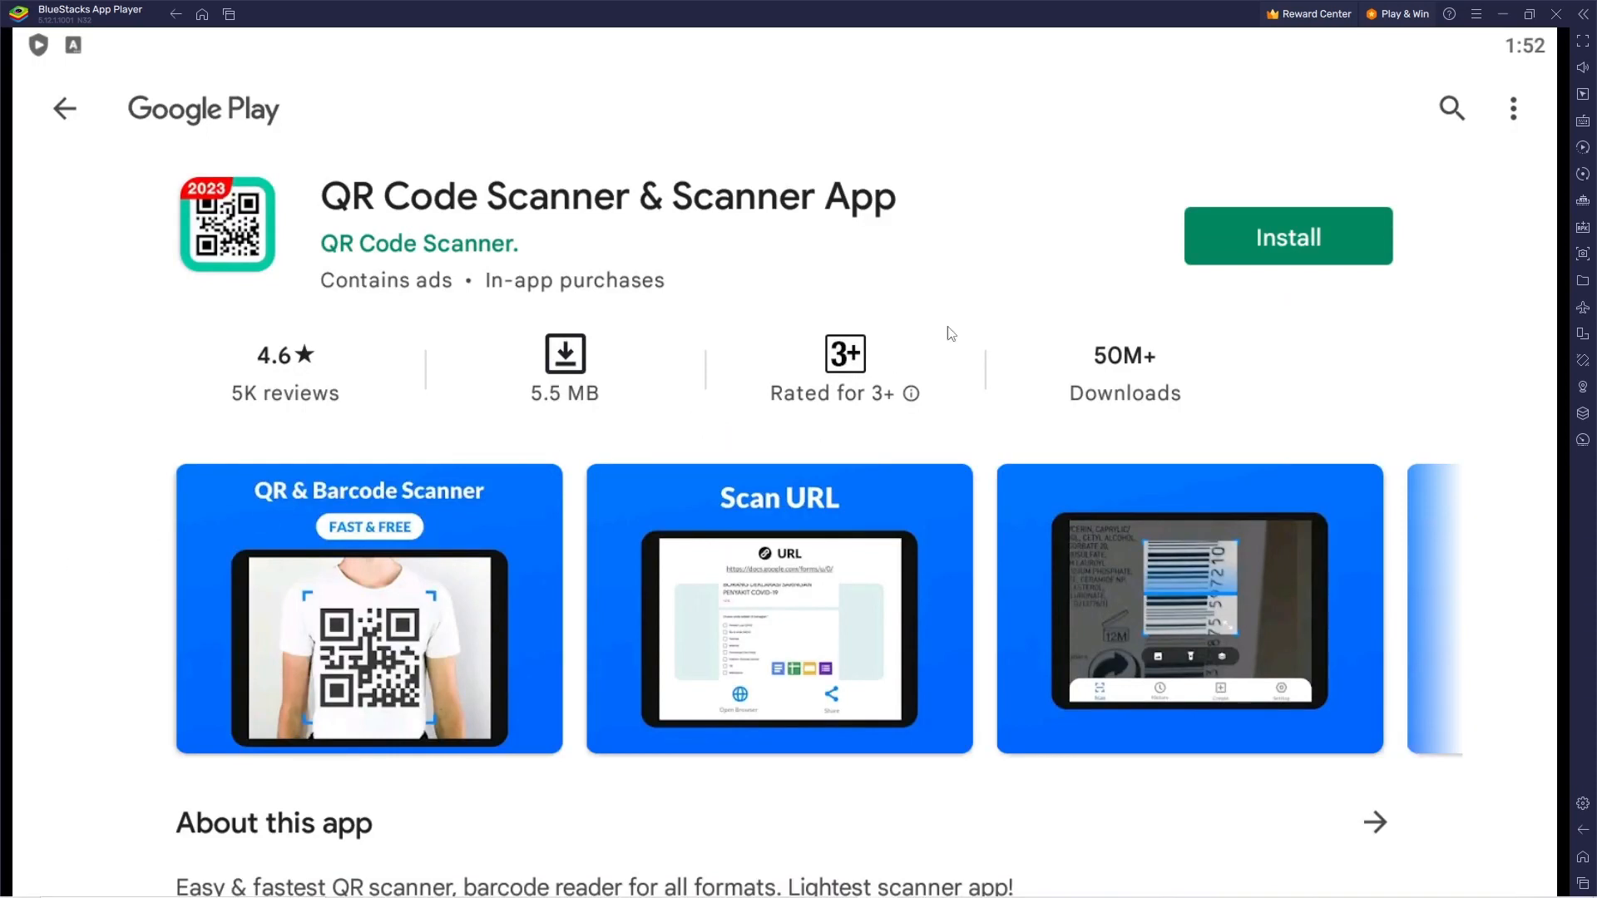
click(1288, 237)
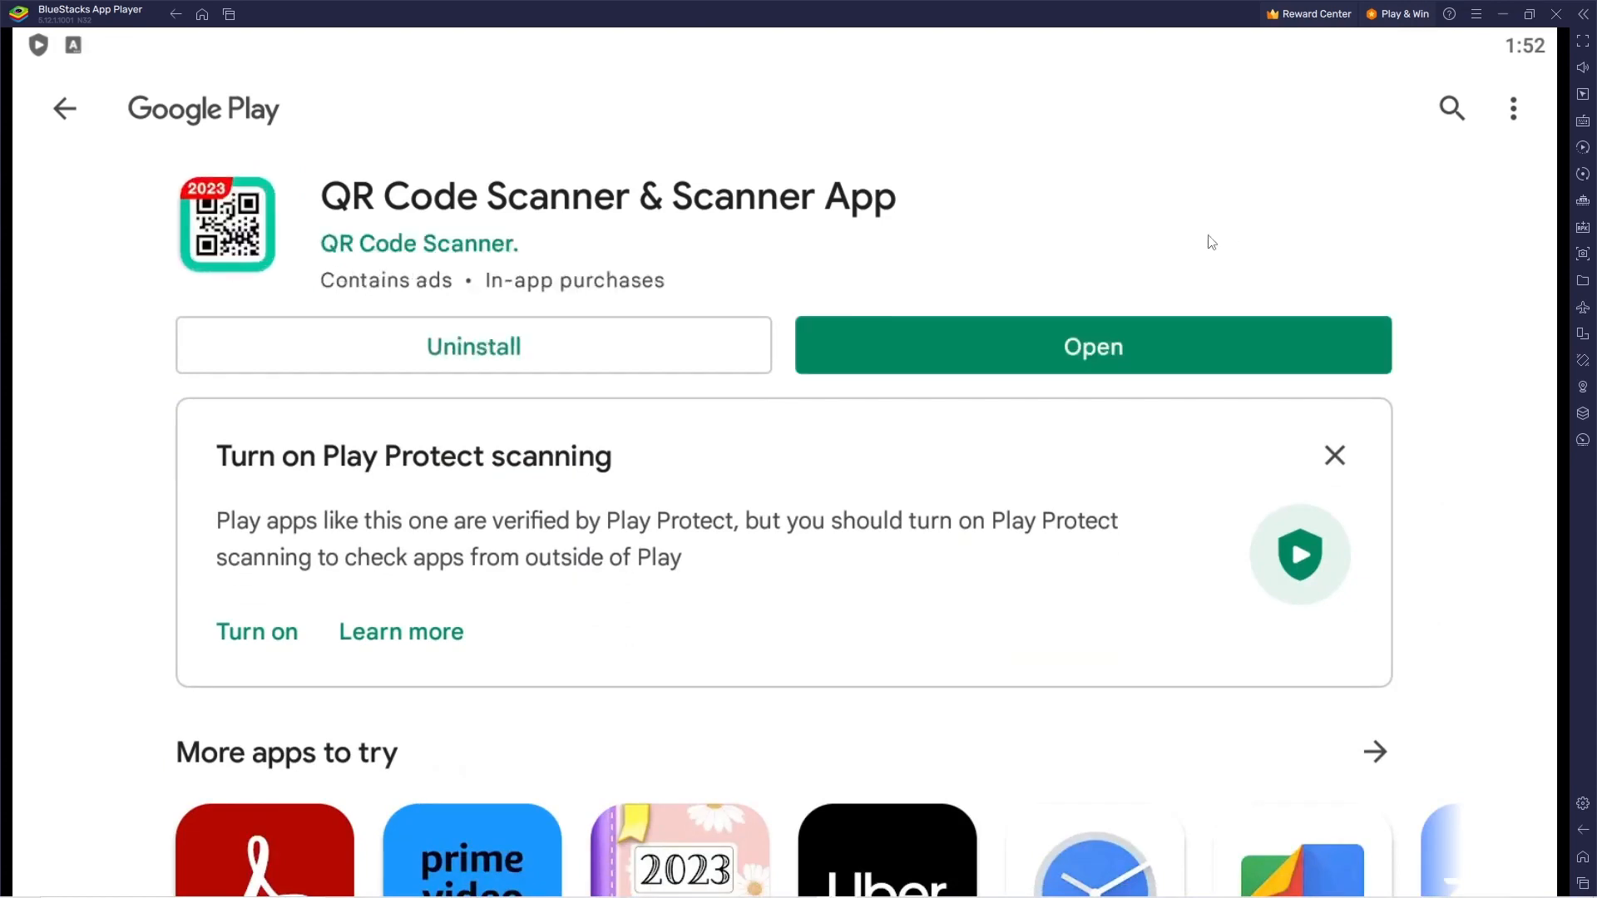
mouse_move(576, 359)
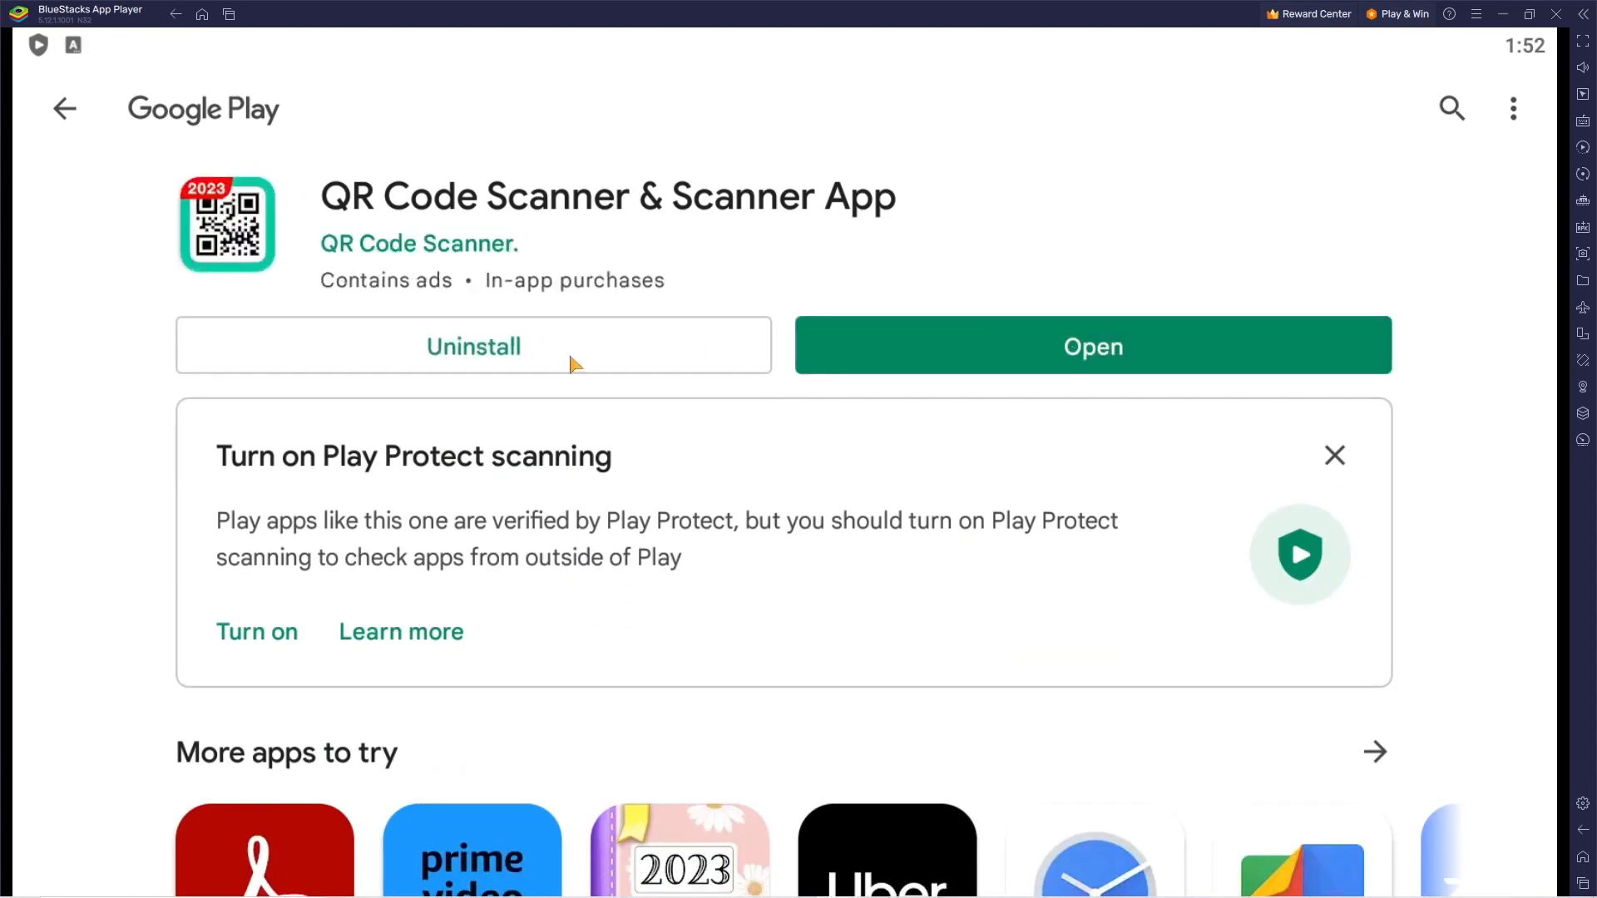
Step: Open the installed QR Code Scanner app and allow camera access
click(1093, 346)
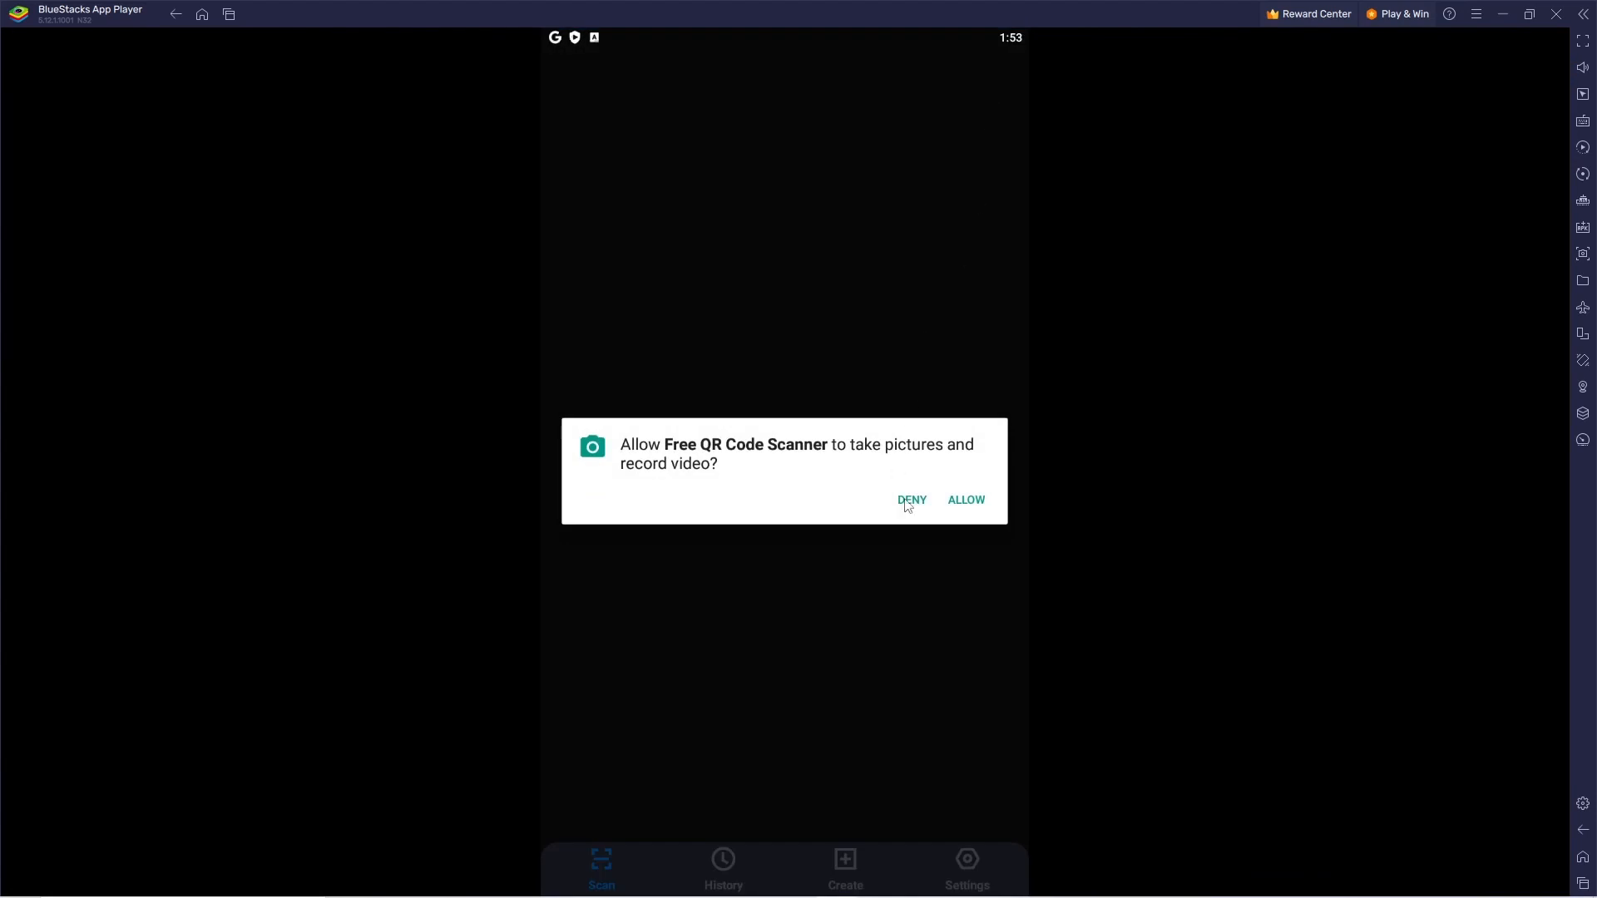
mouse_move(193, 455)
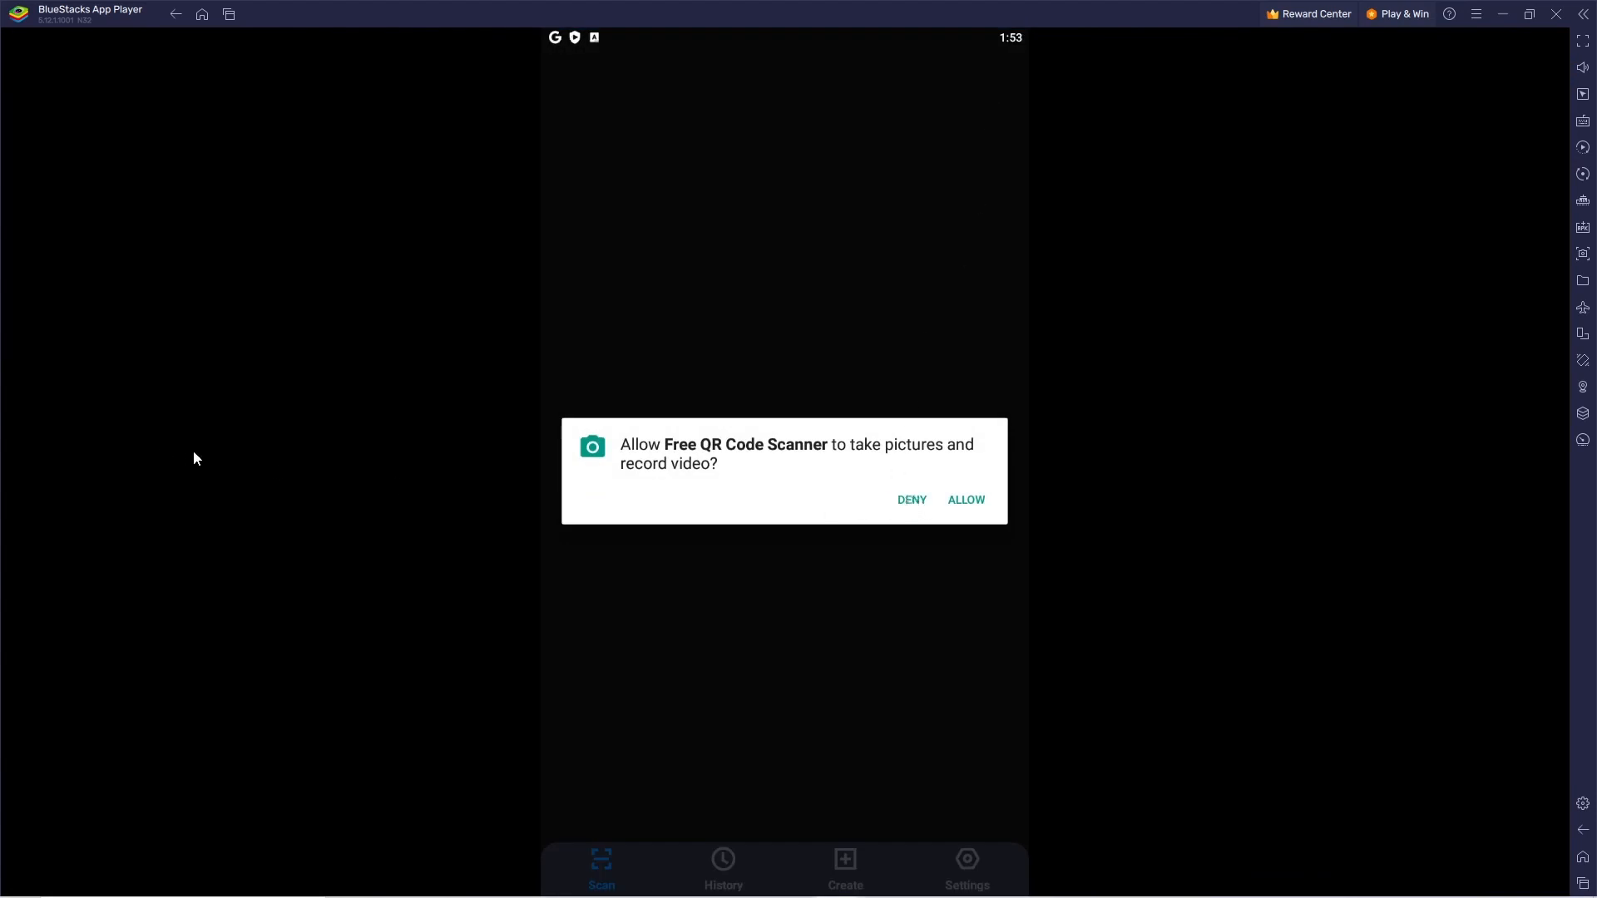
mouse_move(484, 420)
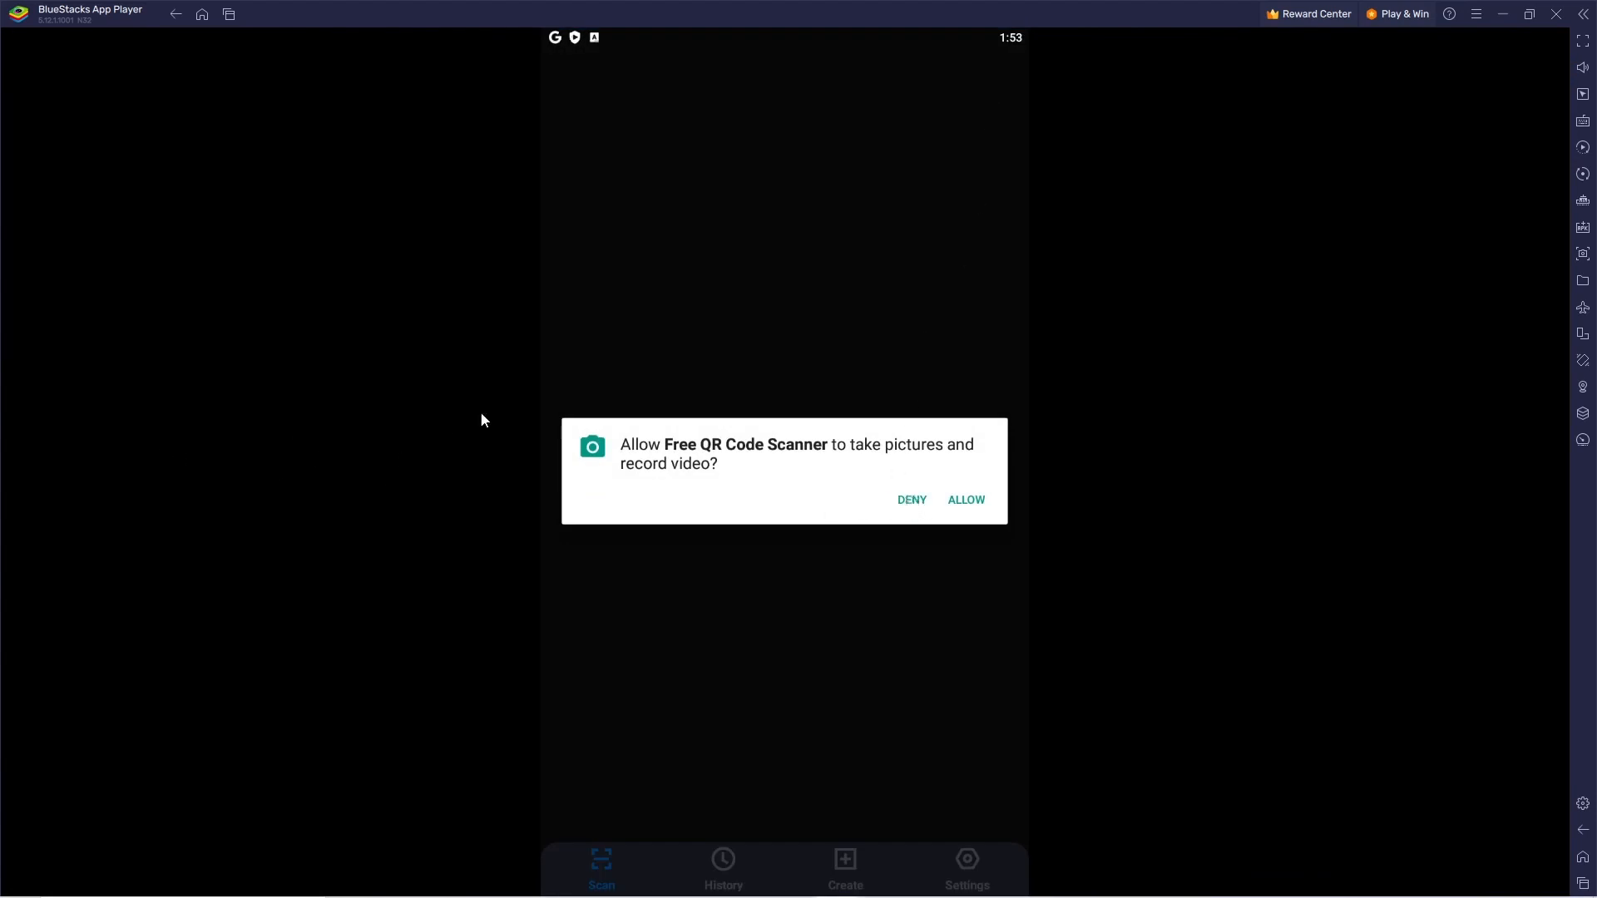
mouse_move(966, 500)
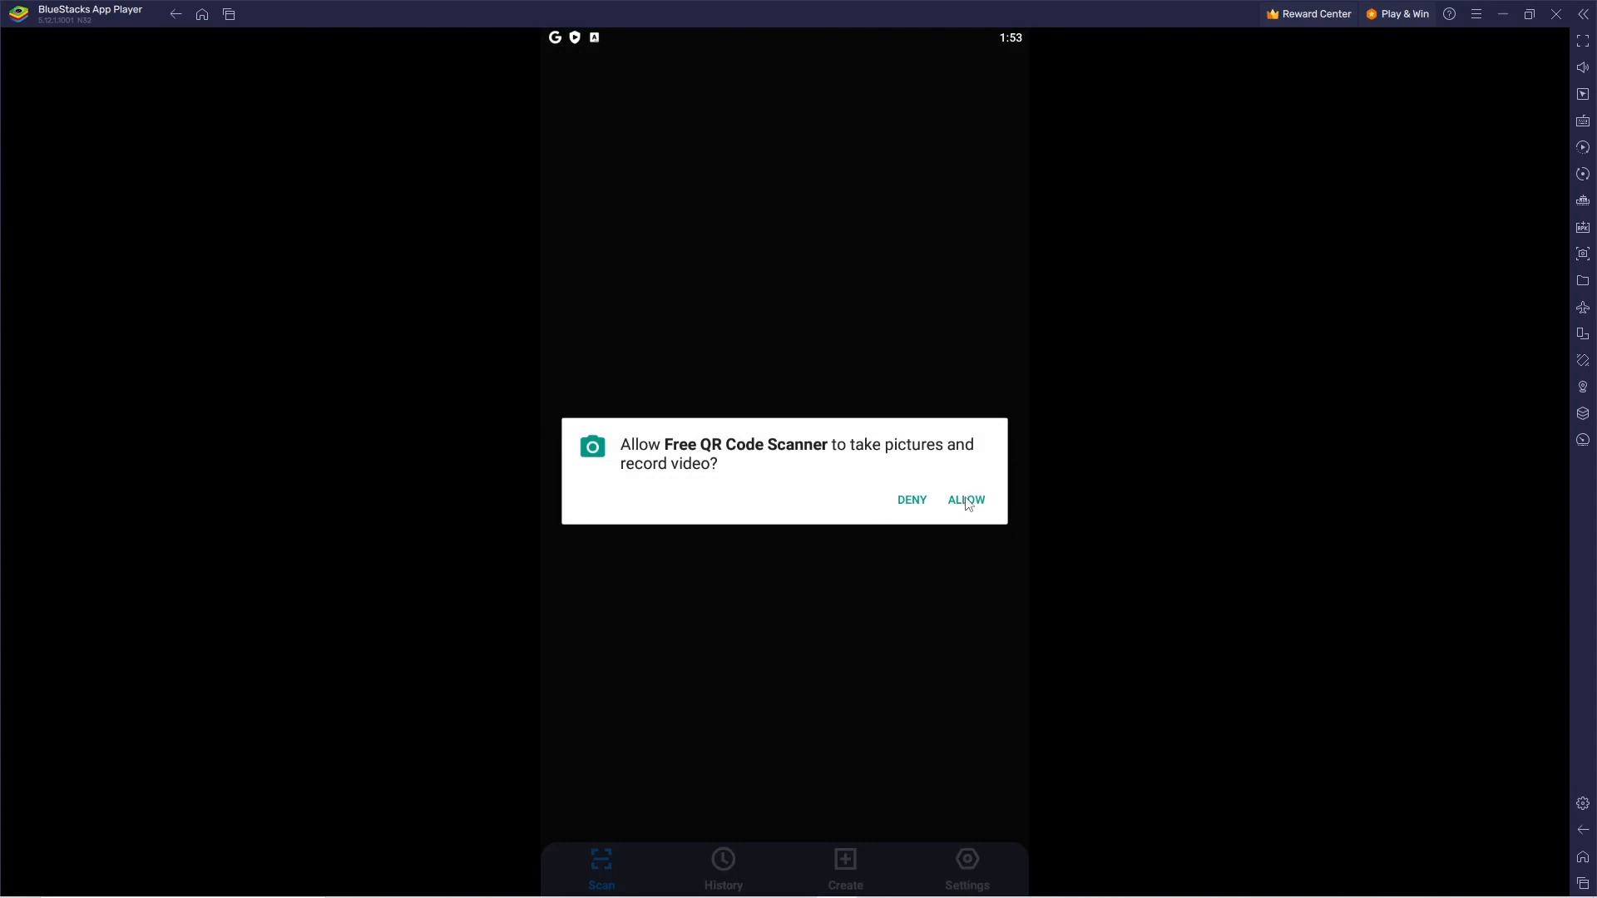
click(966, 500)
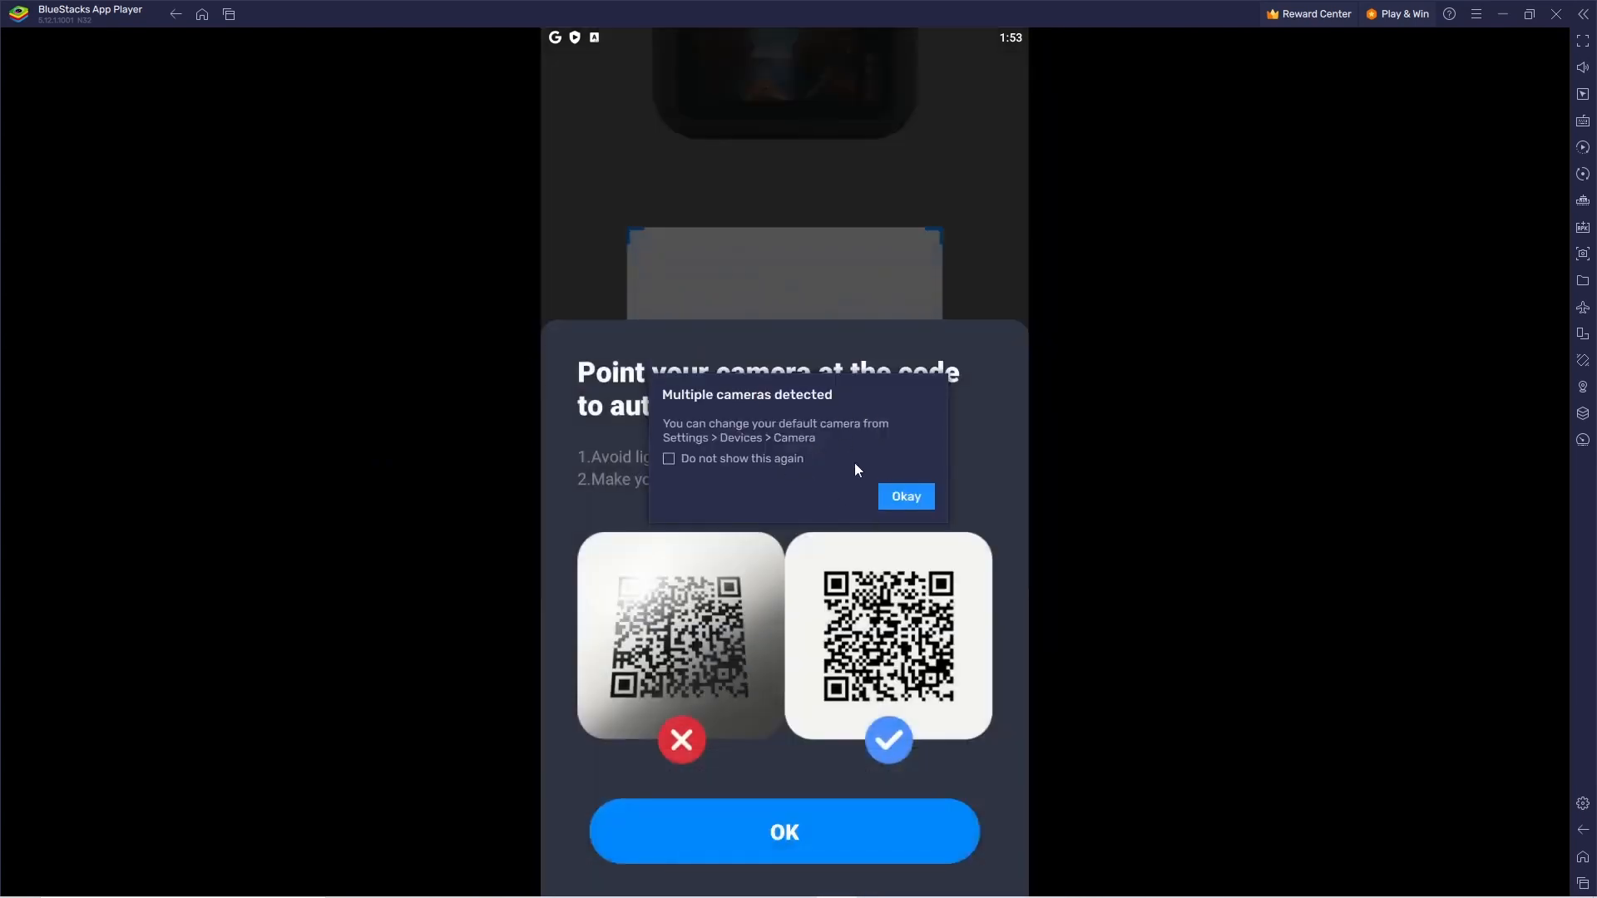
mouse_move(826, 478)
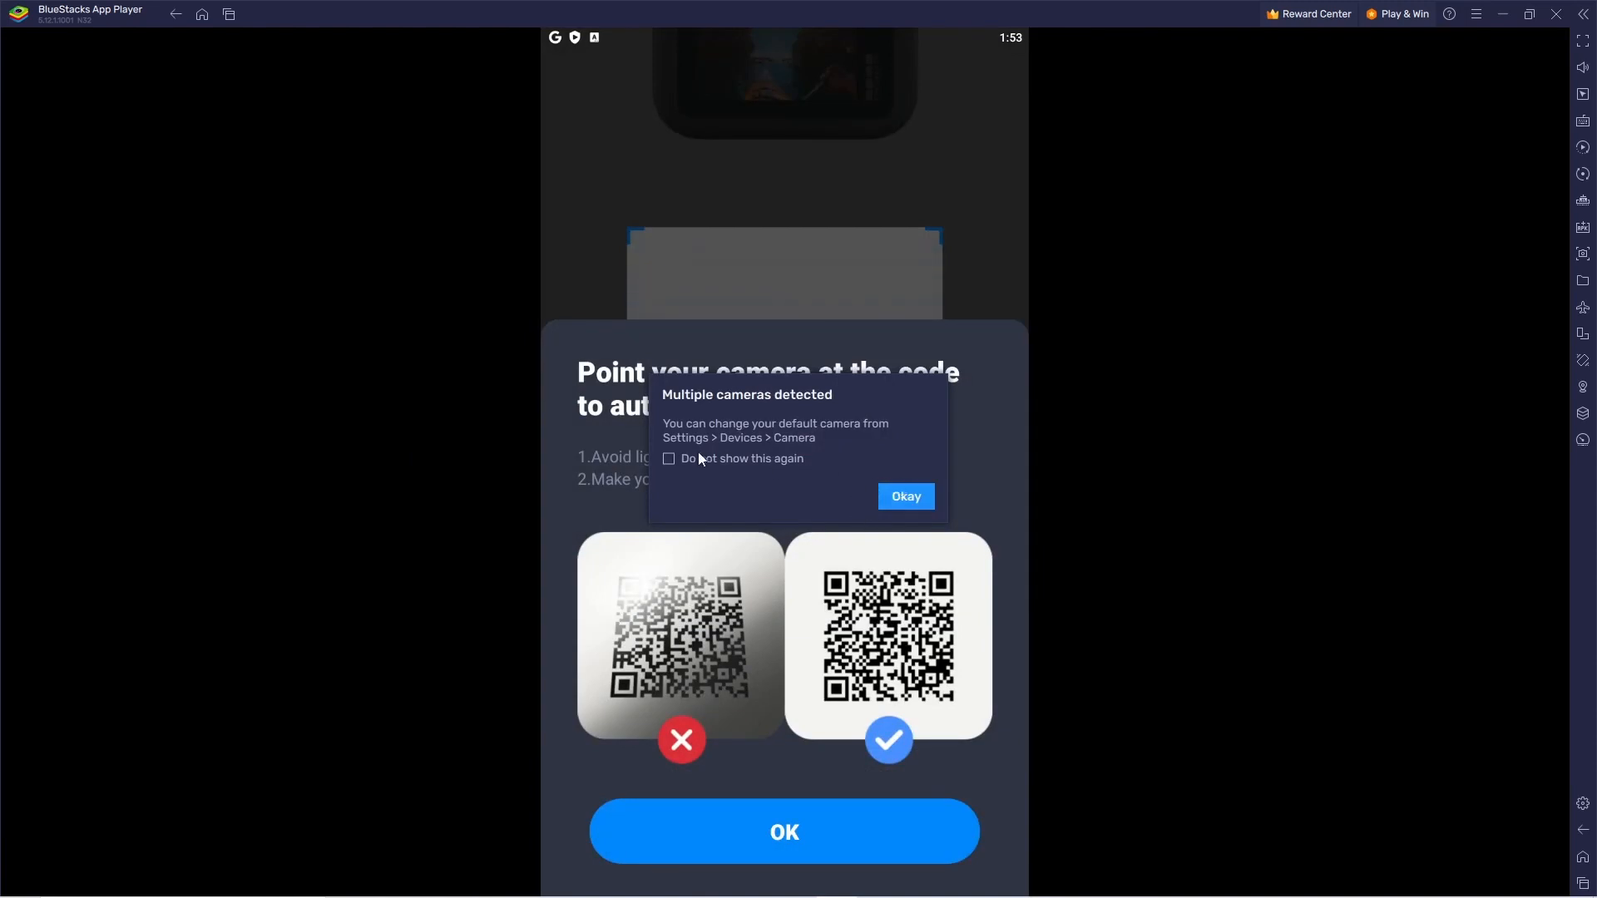
Step: Dismiss the multiple-cameras notice permanently and close the scanning tips
click(667, 459)
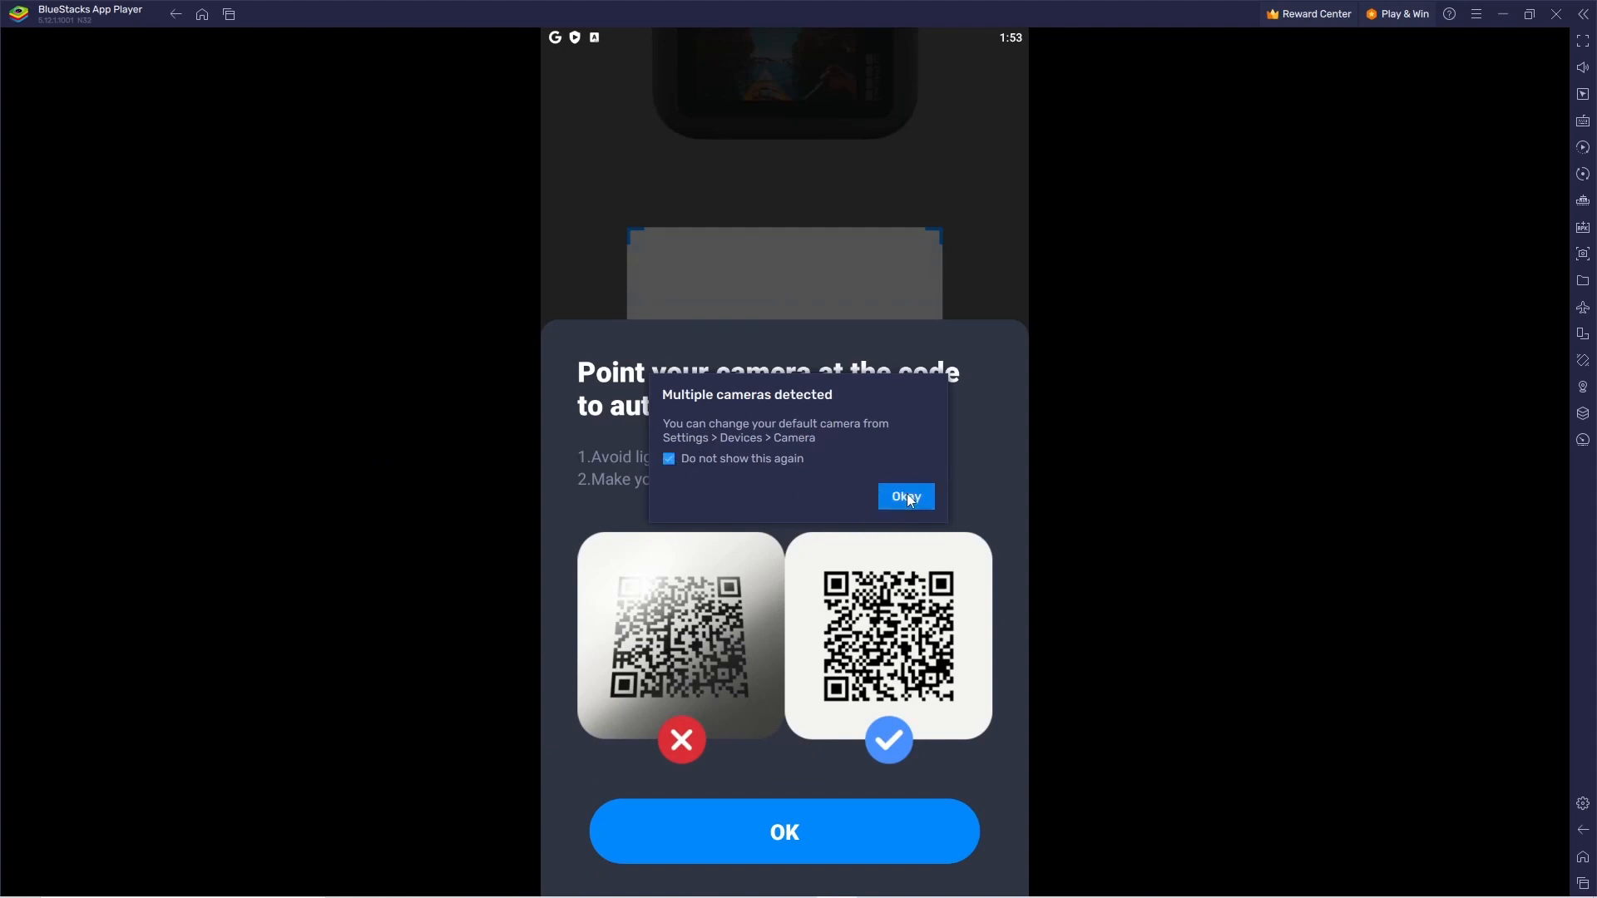
click(905, 496)
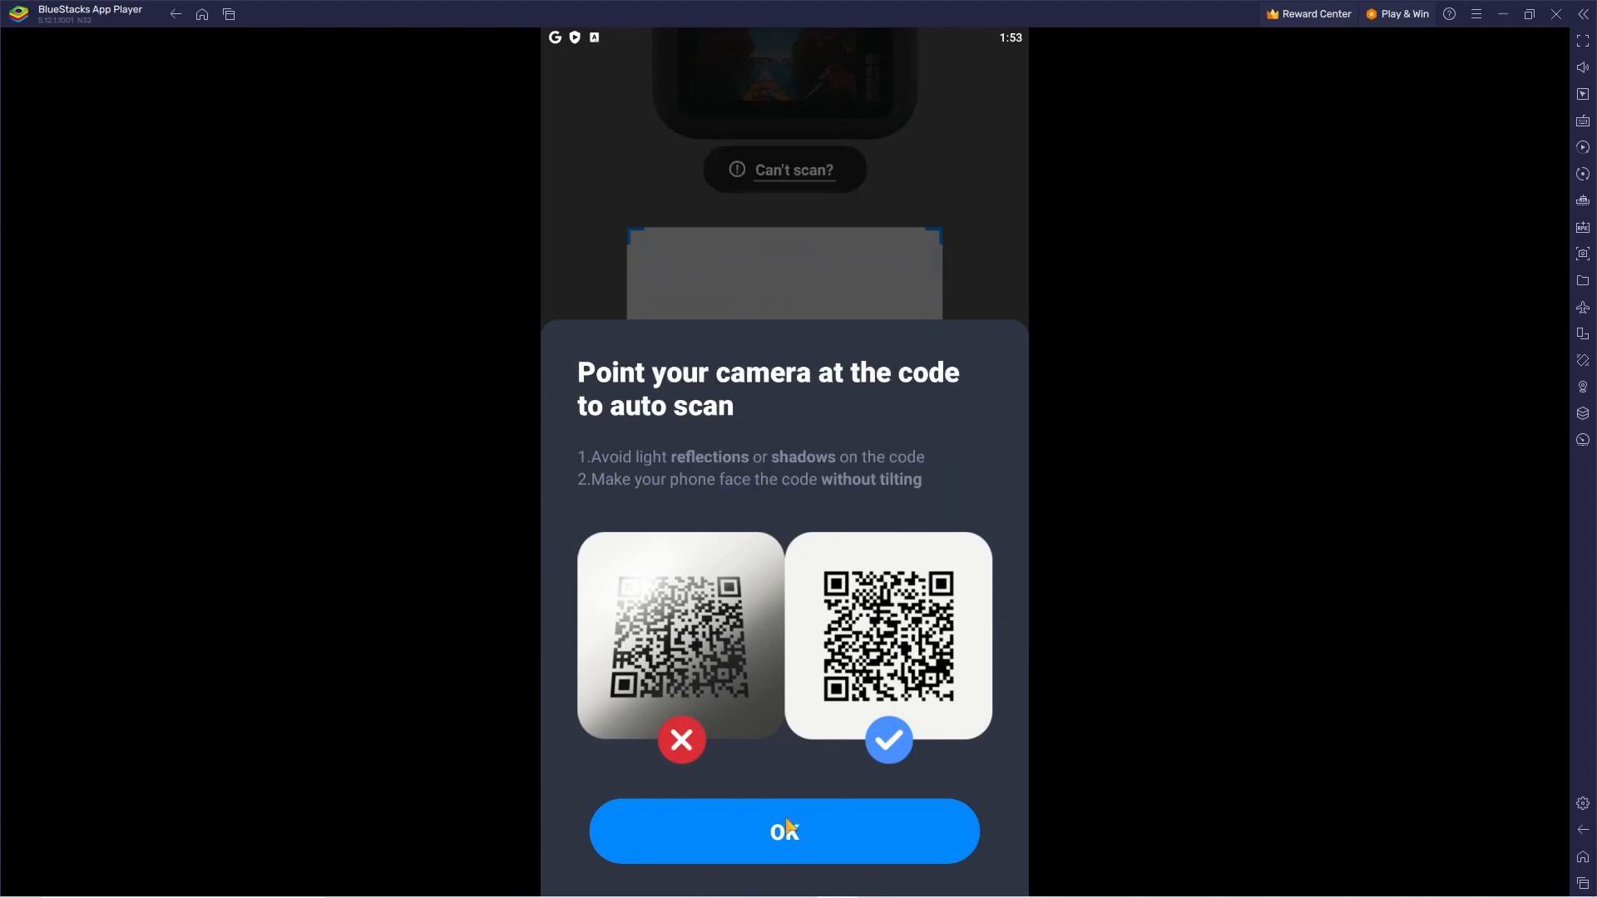
click(784, 831)
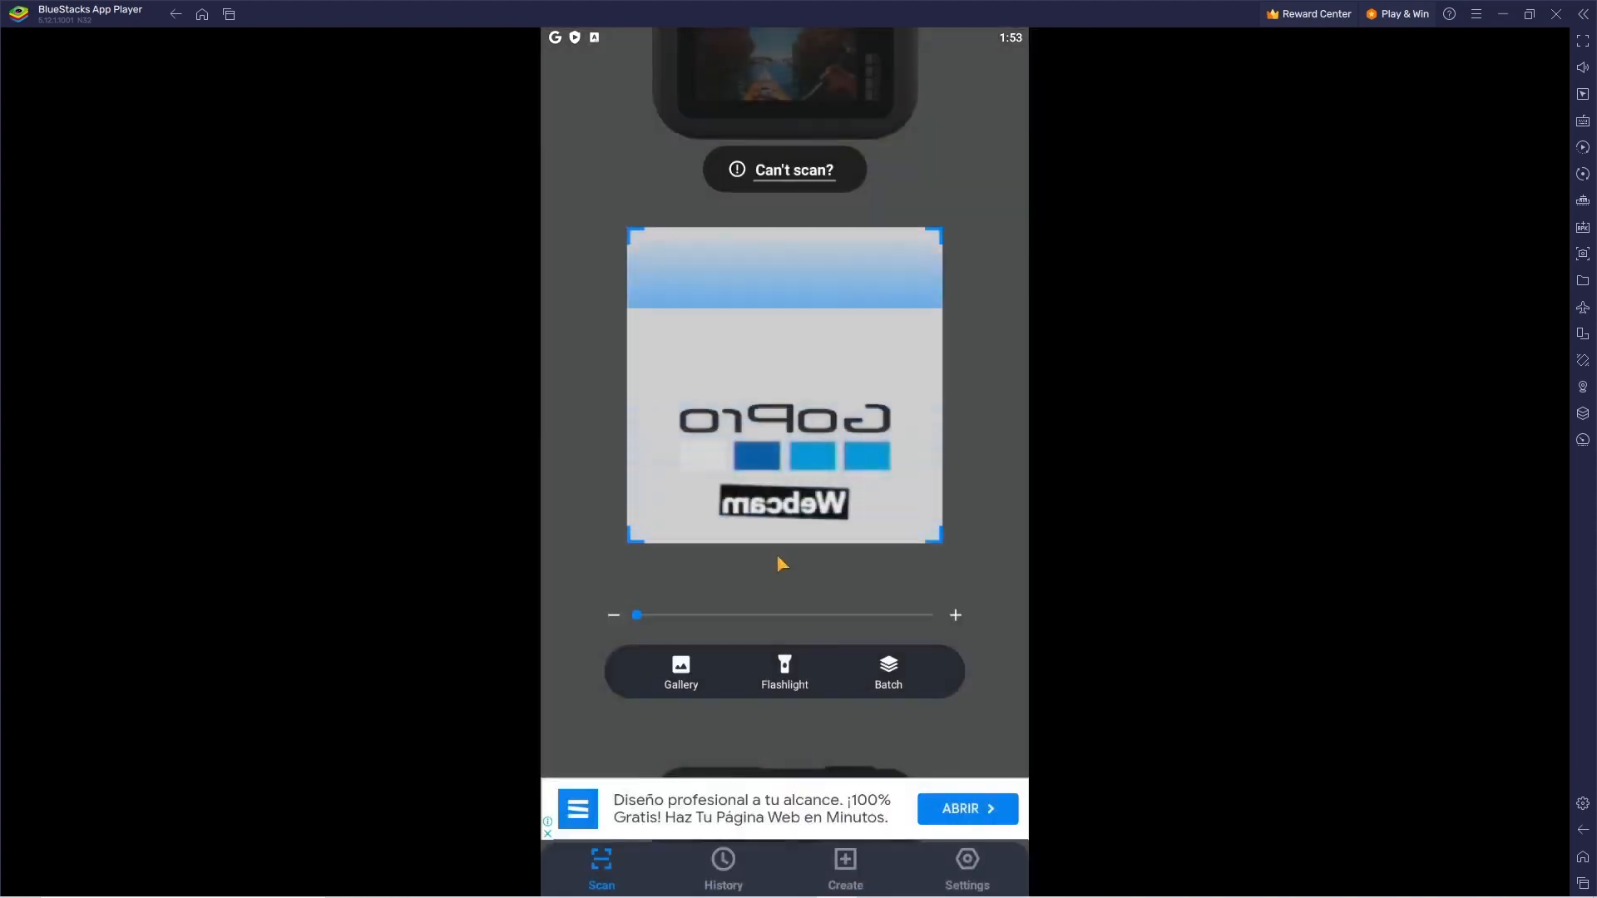